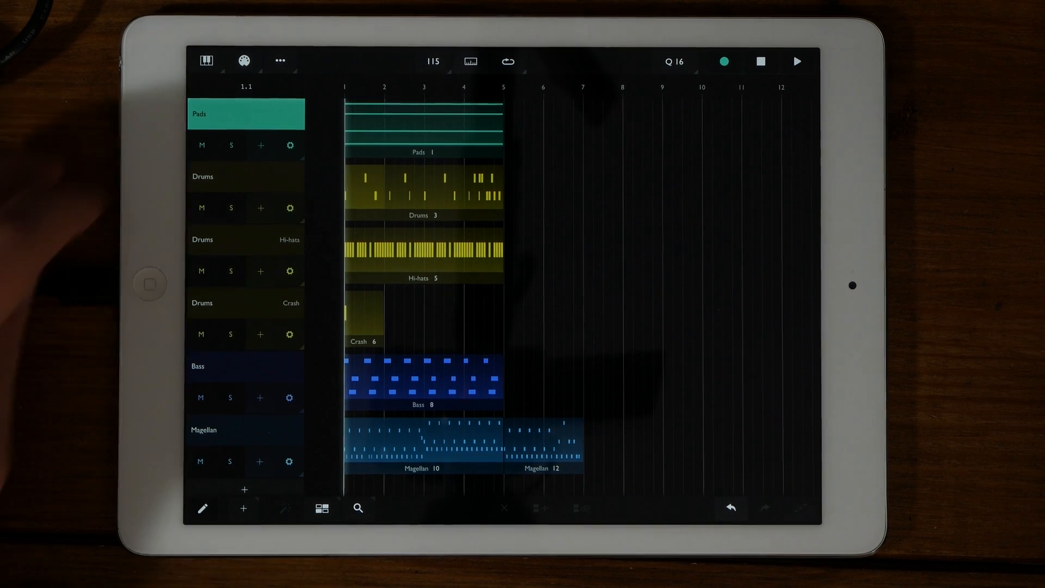
# - In the MIDI instruments list, open the Pads settings and its empty third controller slot
pyautogui.click(244, 60)
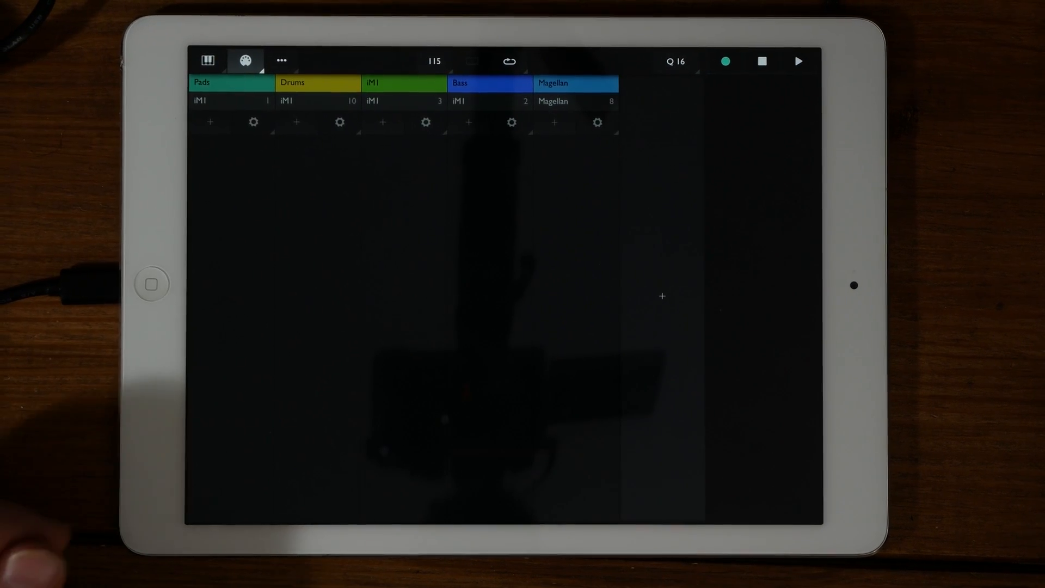
pyautogui.click(253, 122)
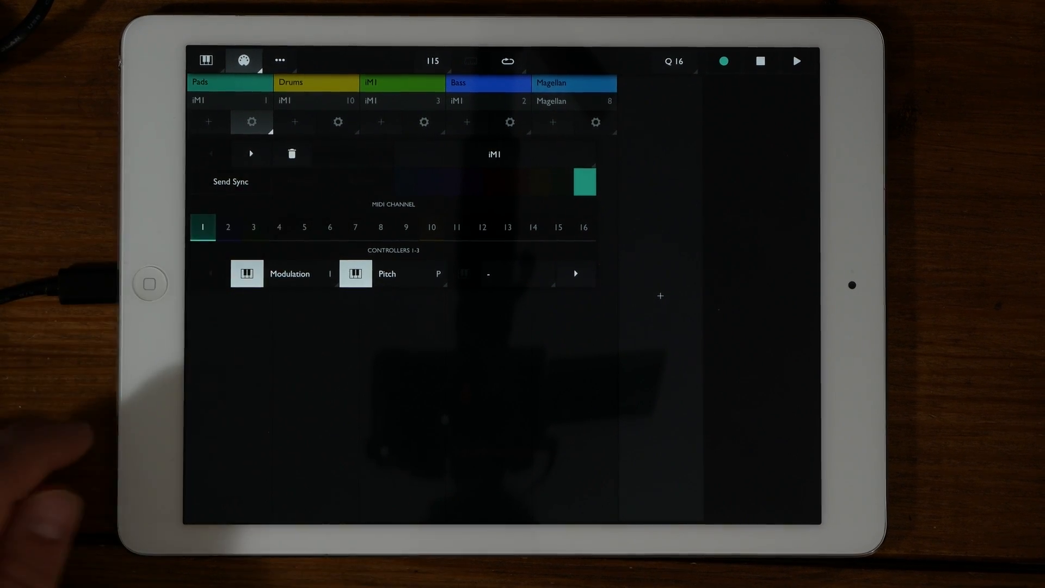
pyautogui.click(495, 154)
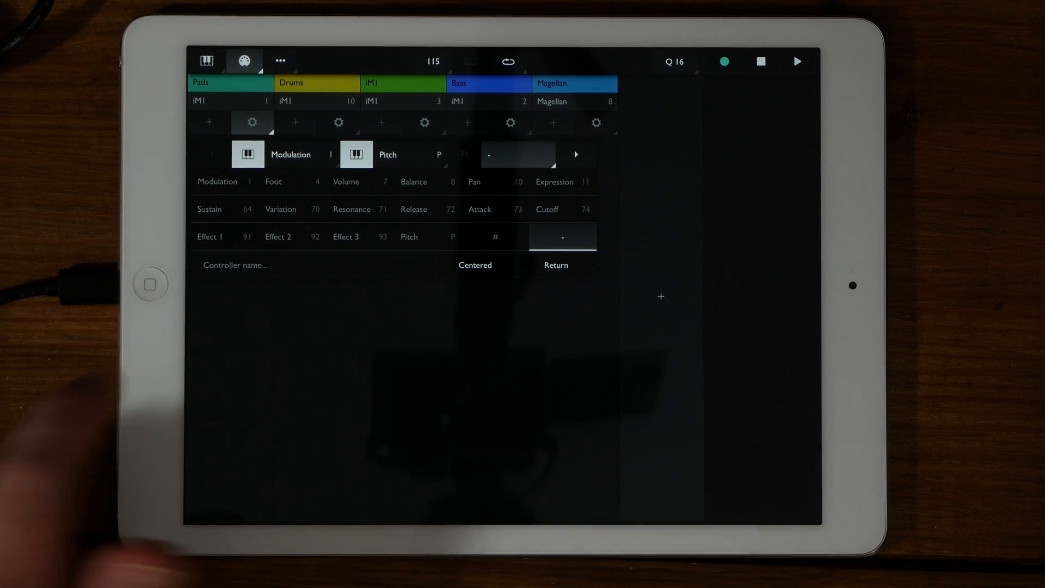
# - Set the Pads third controller to custom CC 33, named 'Rtyy' and centered
pyautogui.click(495, 235)
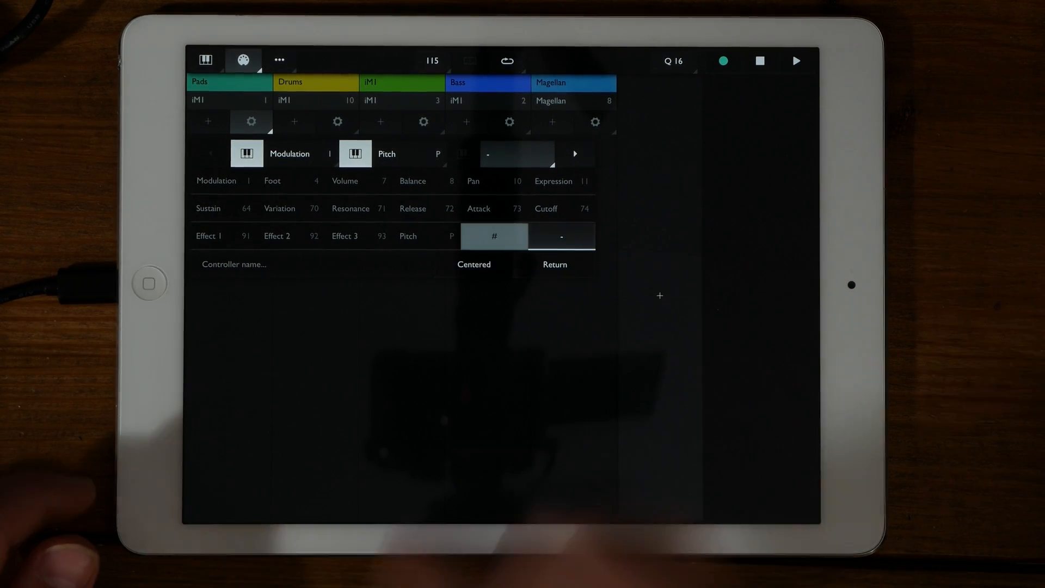
pyautogui.click(494, 236)
pyautogui.write('33')
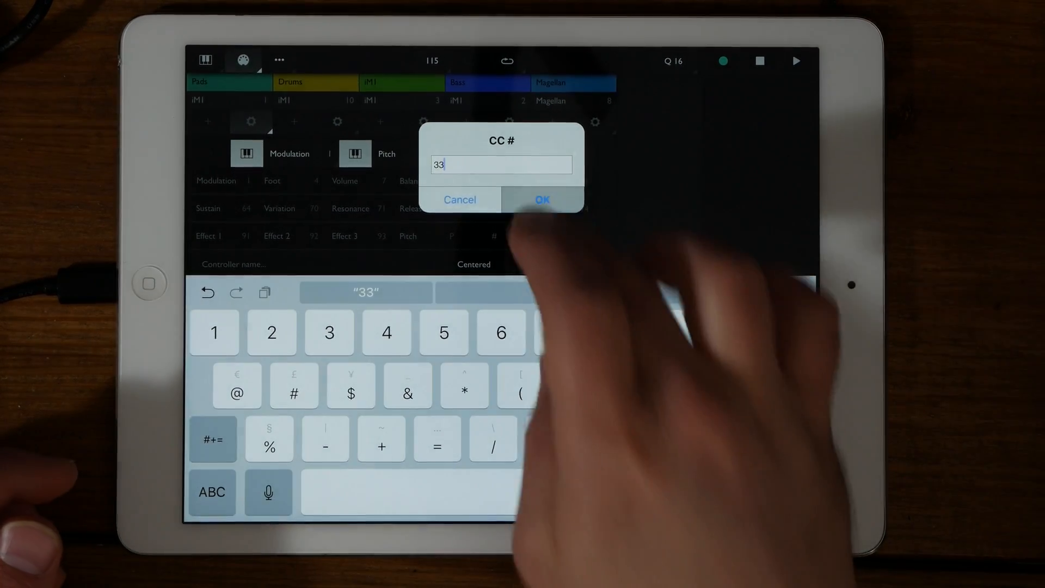
pyautogui.click(542, 200)
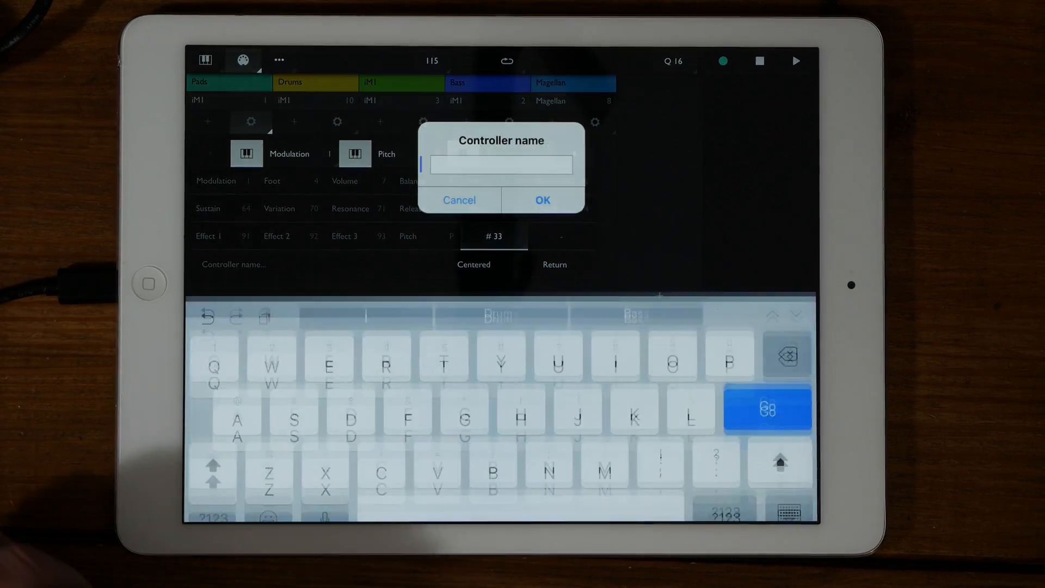
pyautogui.write('t')
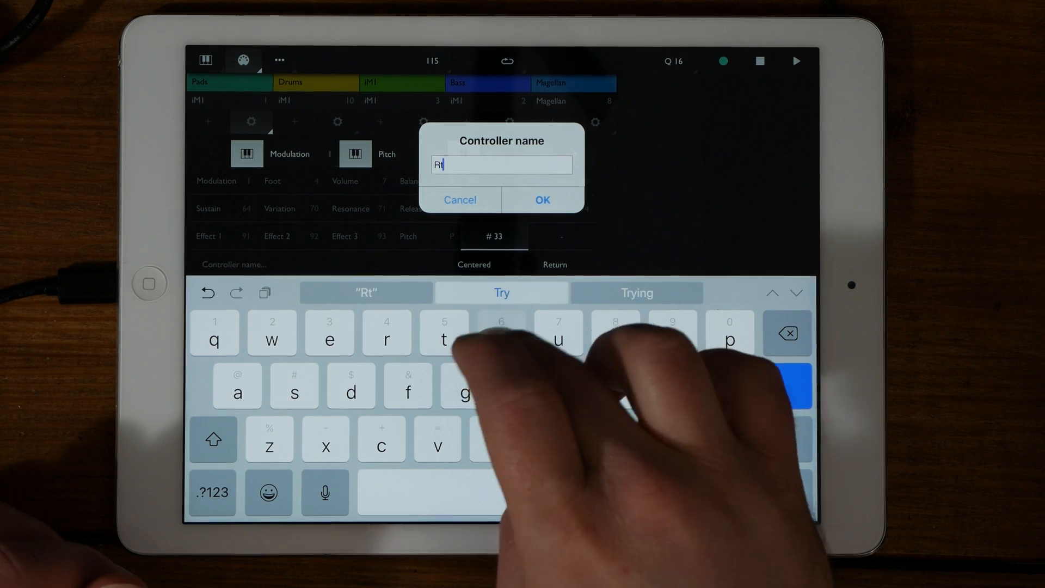
pyautogui.click(542, 200)
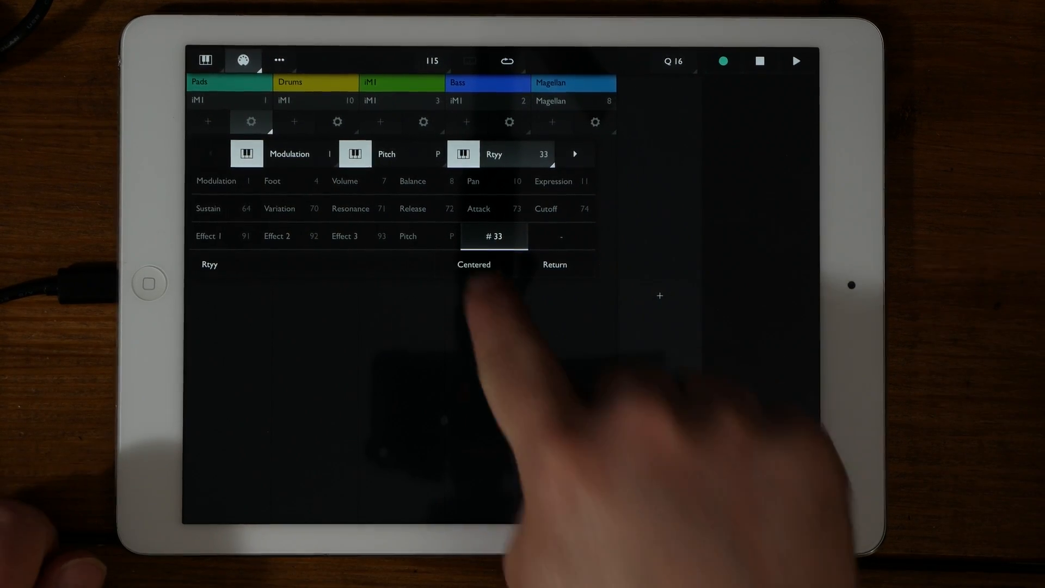
pyautogui.click(474, 265)
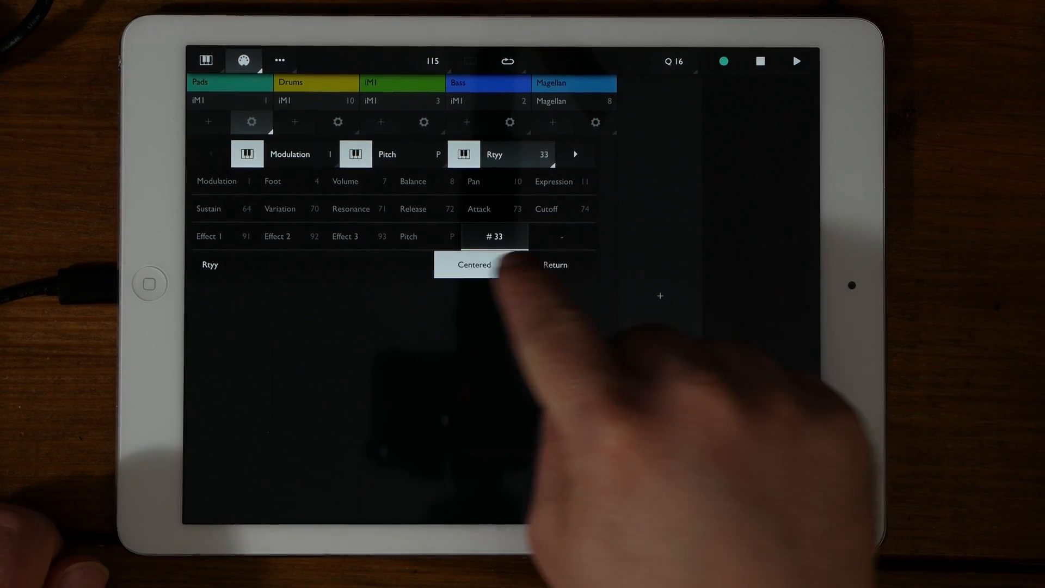
pyautogui.click(554, 264)
pyautogui.write('Add')
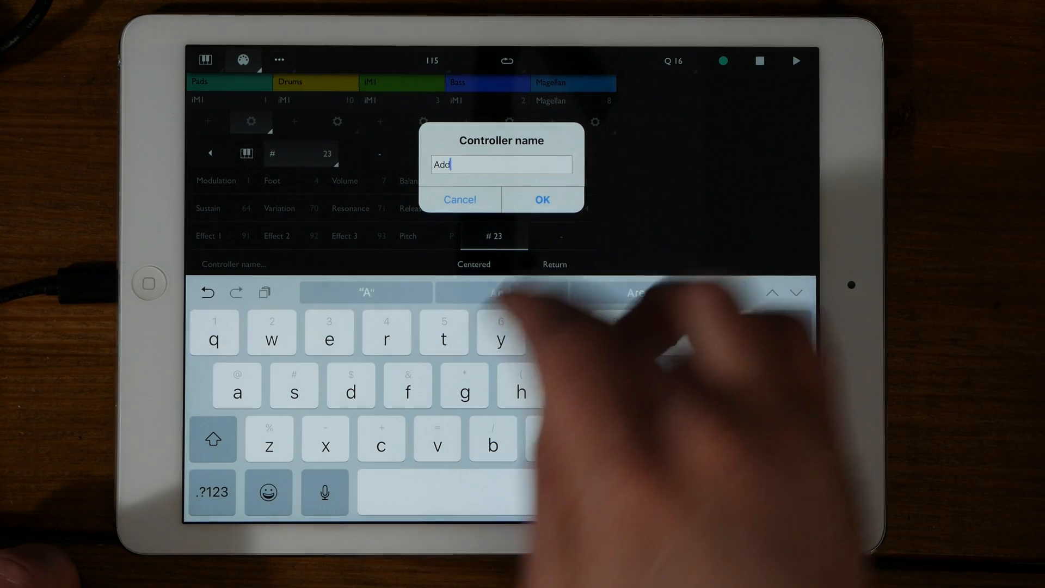
pyautogui.click(541, 199)
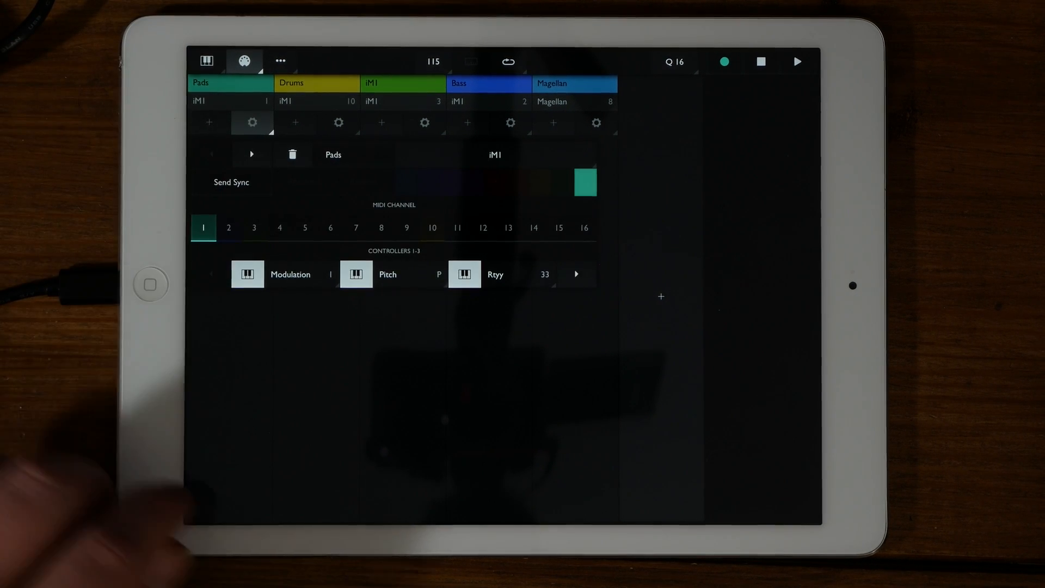
# - Turn off the Pitch controller and add a Magellan instrument on MIDI channel 1
pyautogui.click(576, 274)
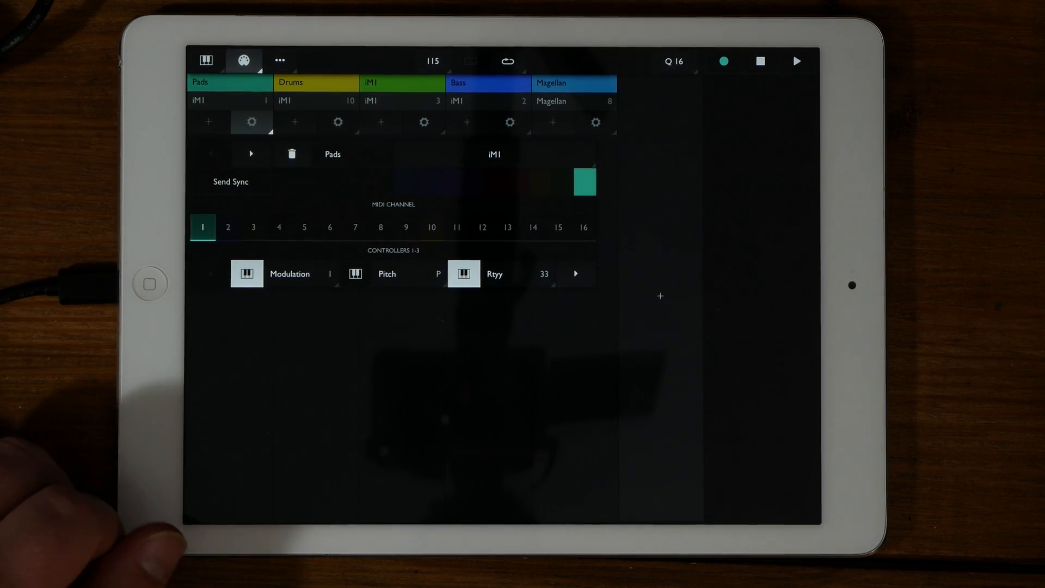
pyautogui.click(338, 122)
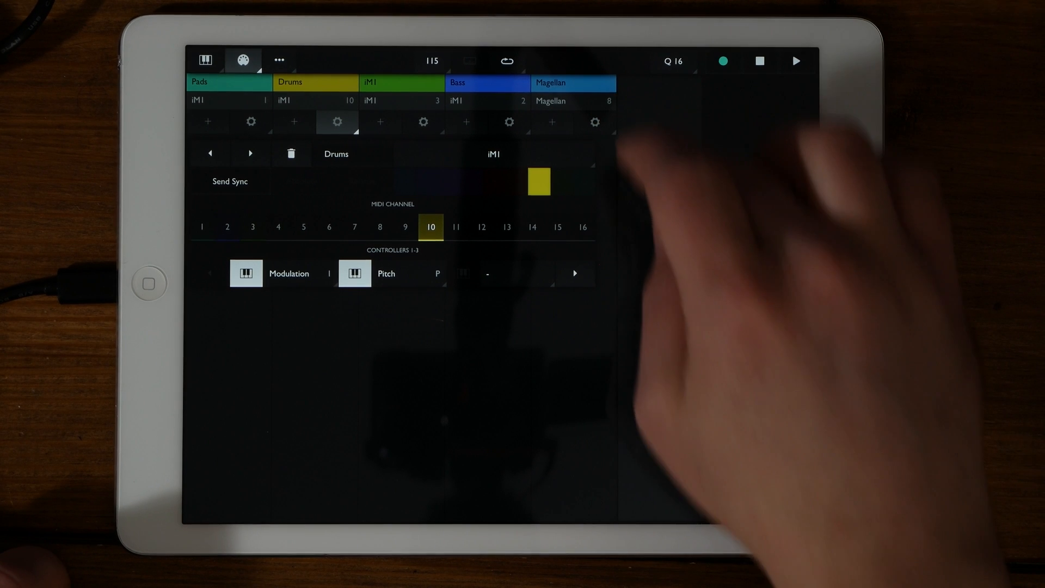
pyautogui.click(636, 122)
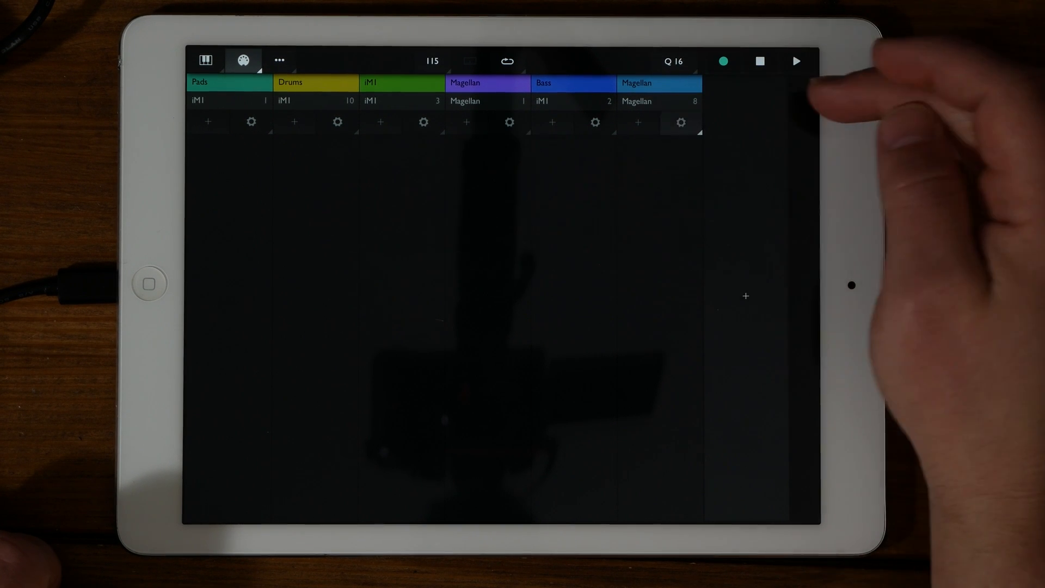
# - Rename the last iConnectAudio4+ instrument to 'Hardware'
pyautogui.click(681, 122)
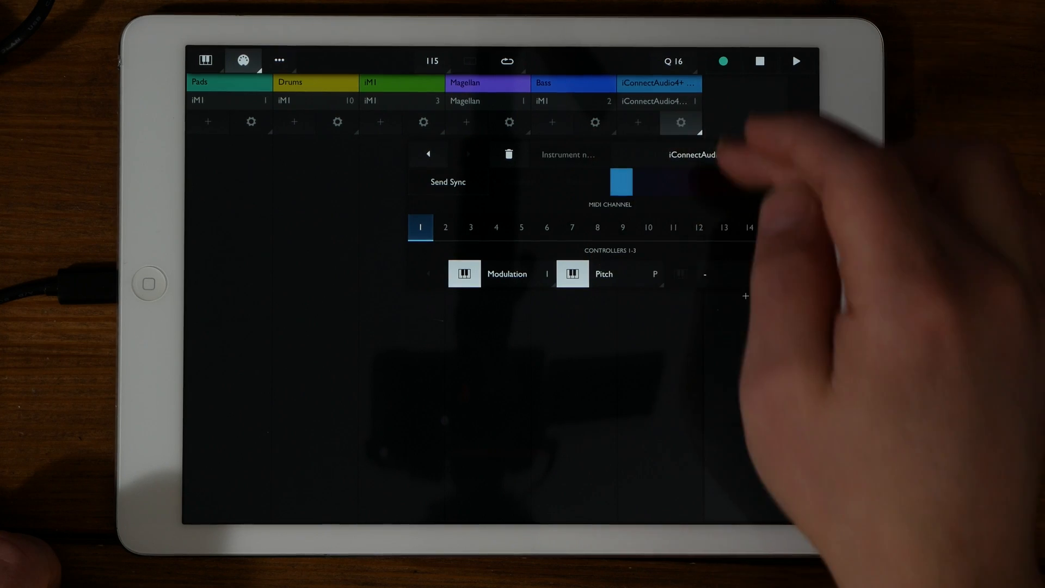
pyautogui.write('Hard')
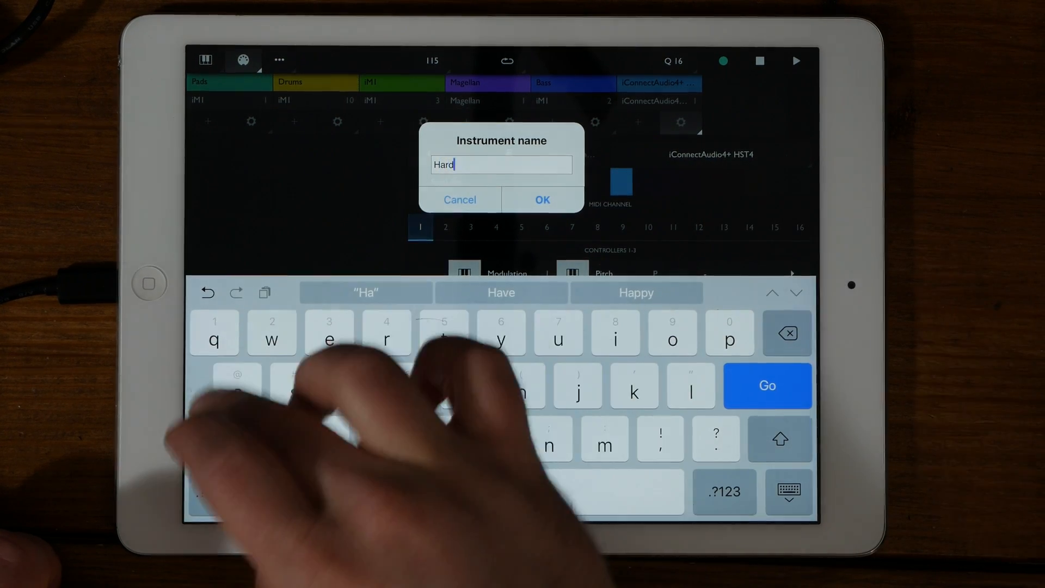
pyautogui.click(542, 200)
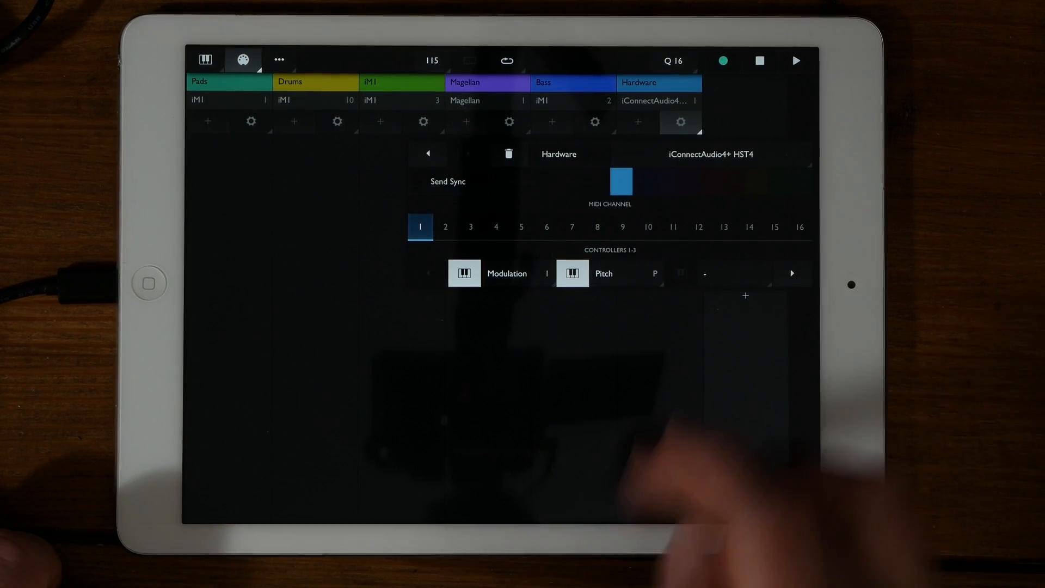
# - Add an instrument named 'Sync' that sends relative sync
pyautogui.click(672, 226)
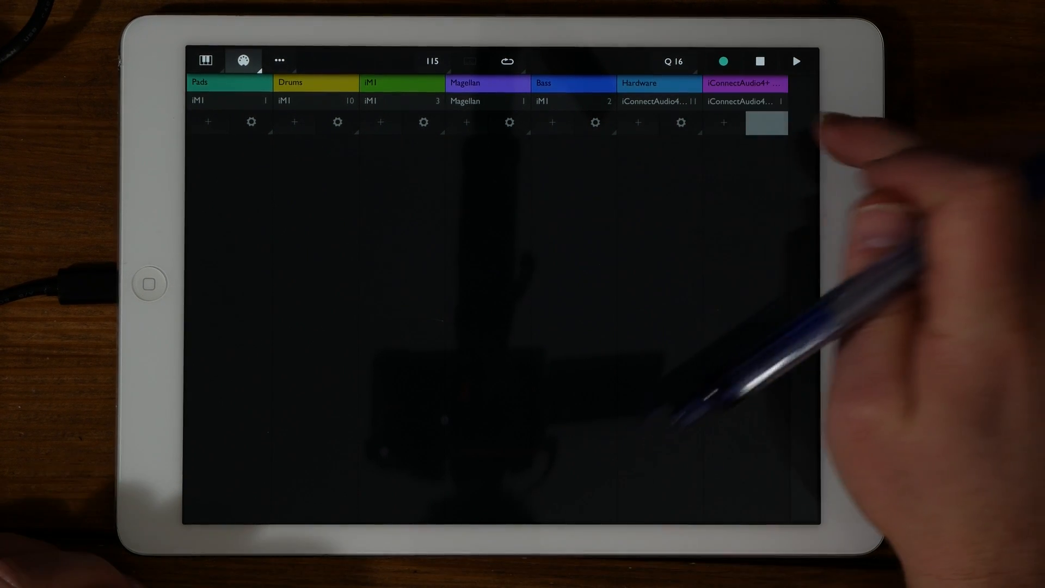
pyautogui.click(767, 123)
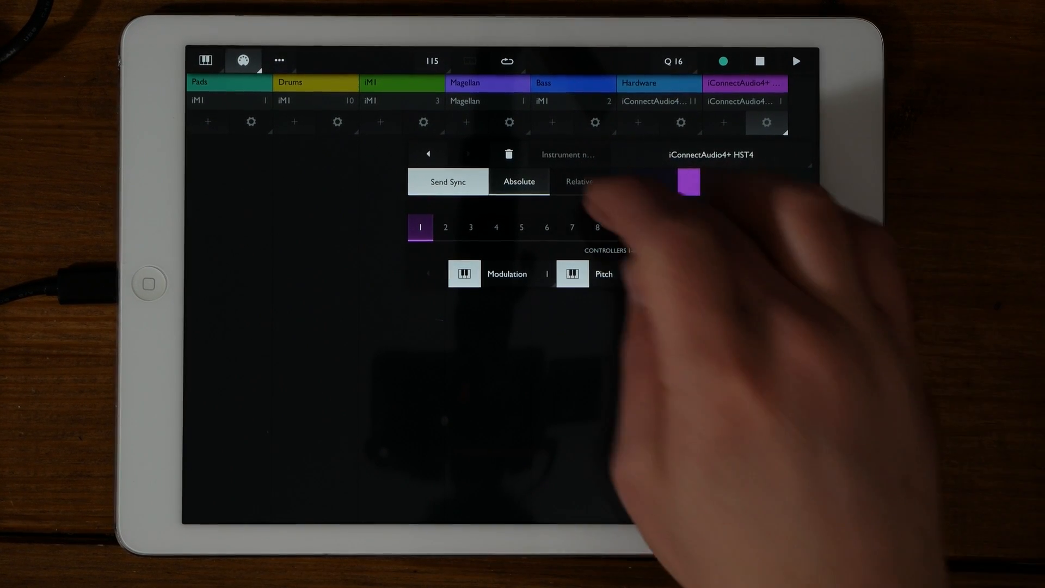
pyautogui.click(579, 182)
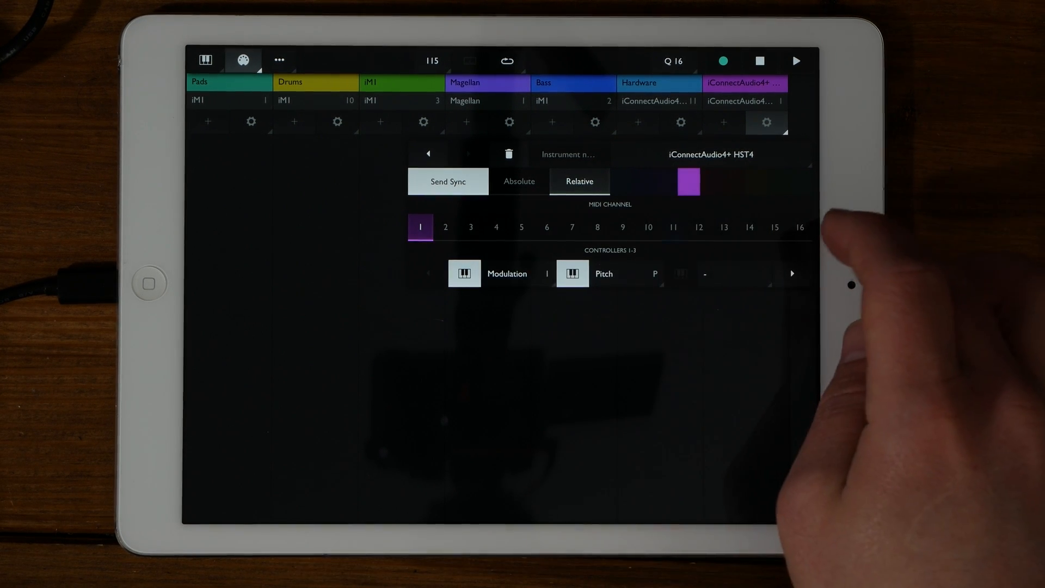
pyautogui.click(568, 154)
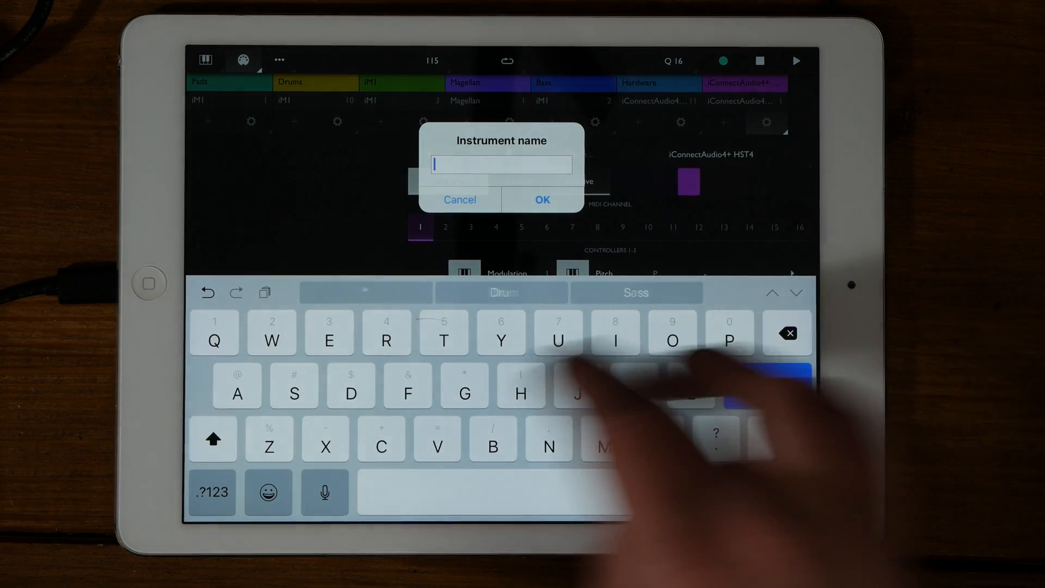
pyautogui.write('Sync')
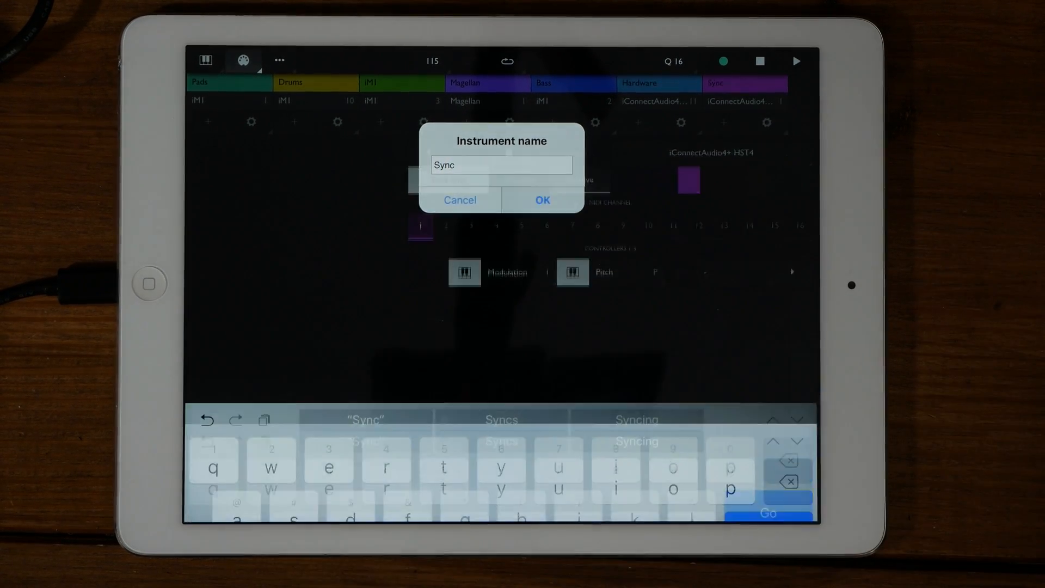
pyautogui.click(541, 200)
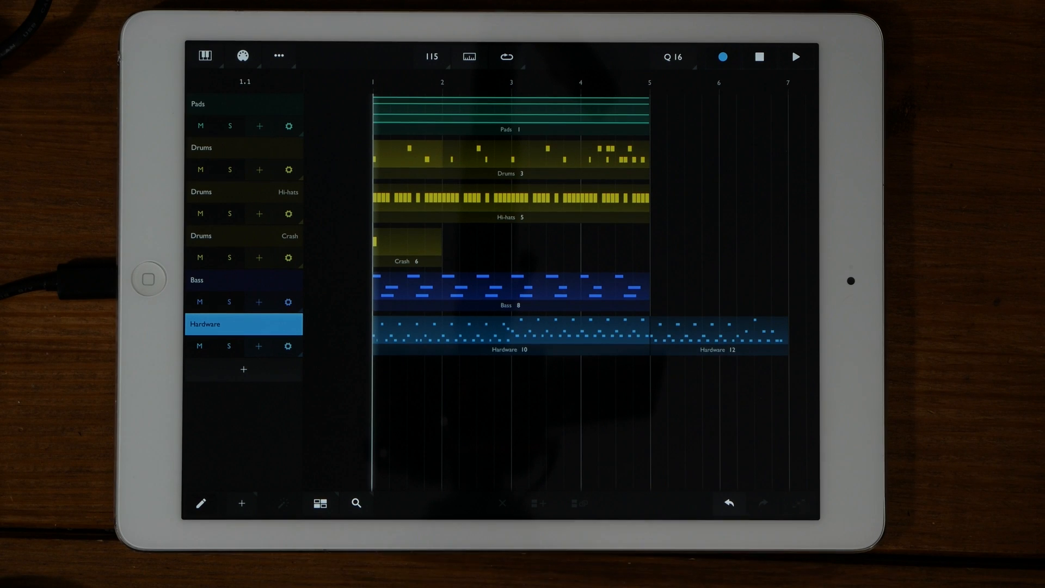
# - Add part Hardware 12 on the Hardware track, starting at bar 5
pyautogui.click(510, 157)
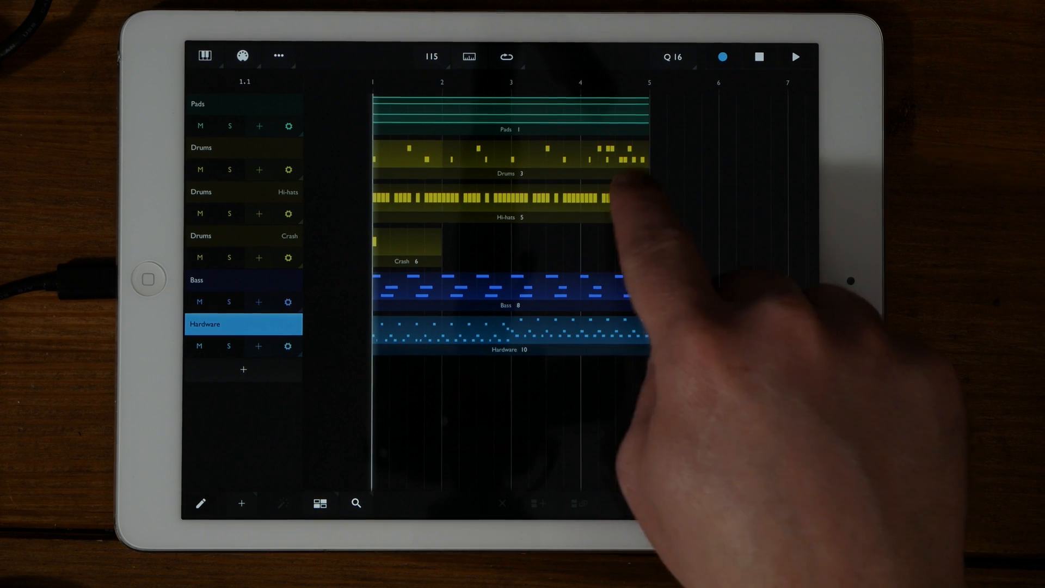
pyautogui.click(507, 333)
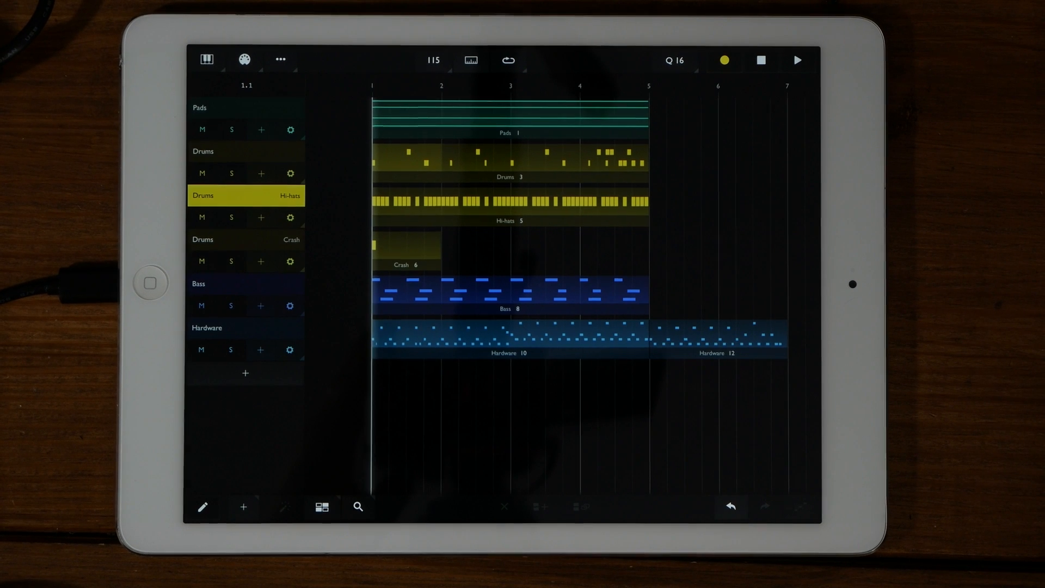
# - Add a Bass track named 'Dirty' and a second Bass track named 'Filter'
pyautogui.click(245, 373)
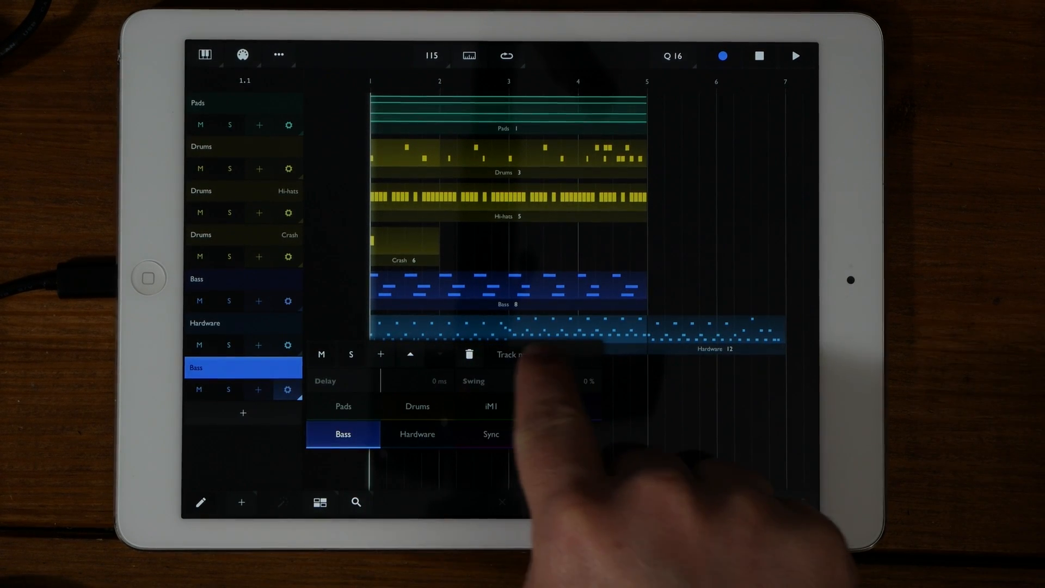
pyautogui.click(510, 354)
pyautogui.write('Dirty')
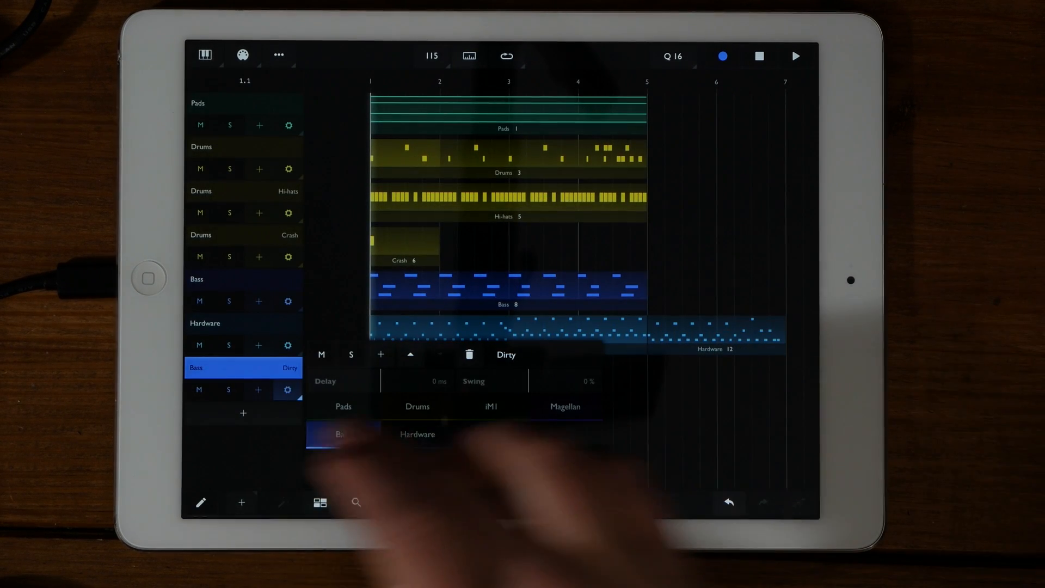
pyautogui.click(343, 434)
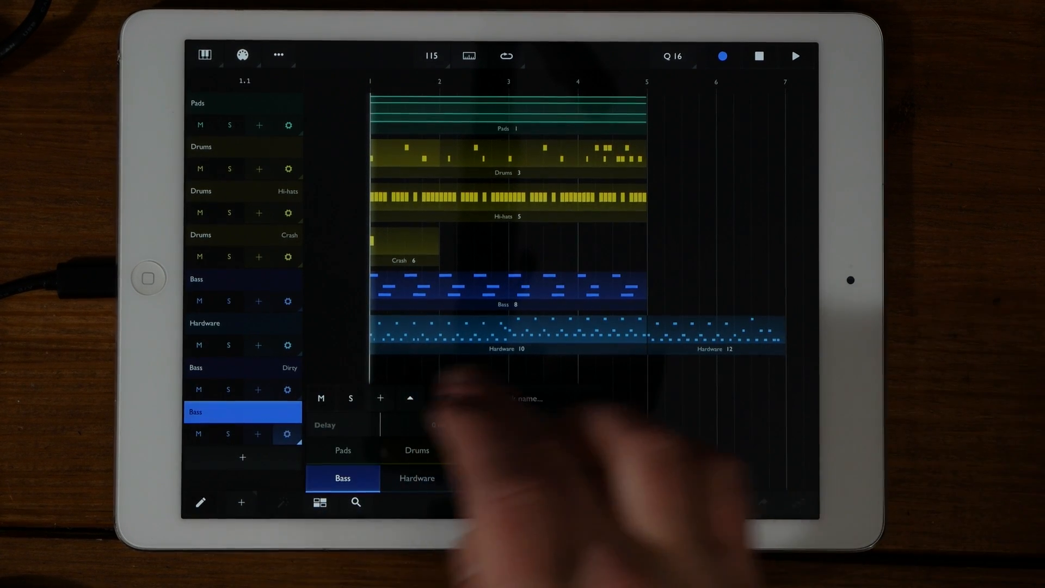
pyautogui.write('Filter')
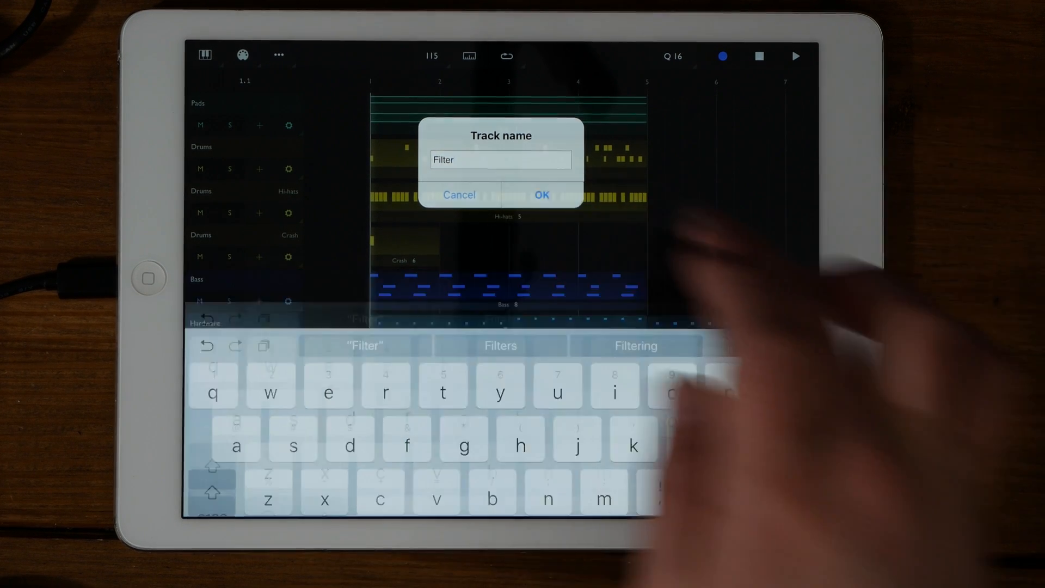
pyautogui.click(541, 195)
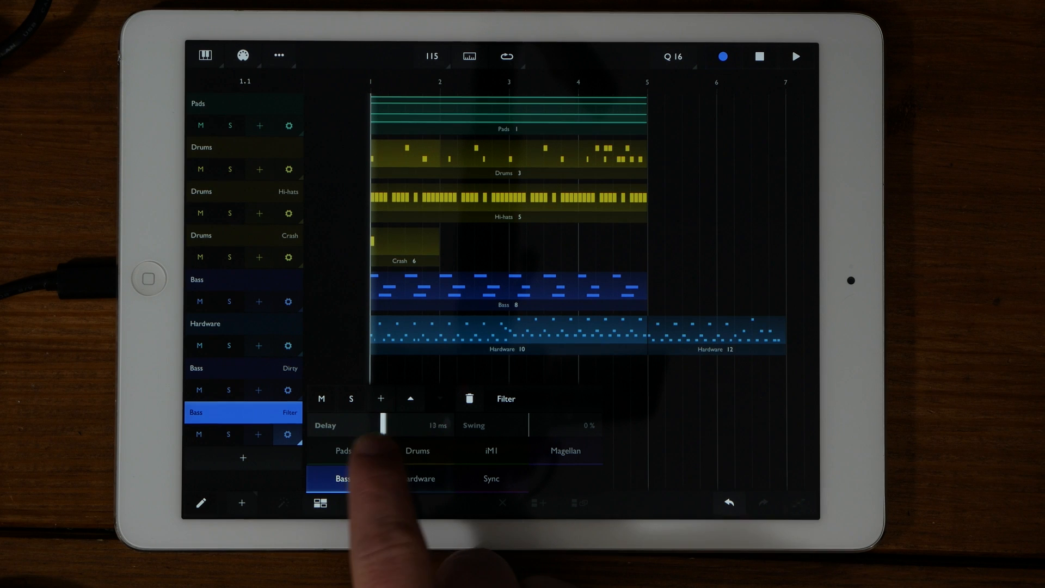
# - Drag the Filter track's Delay slider to -73 ms and move its Swing slider back and forth
pyautogui.moveTo(384, 425); pyautogui.dragTo(443, 425)
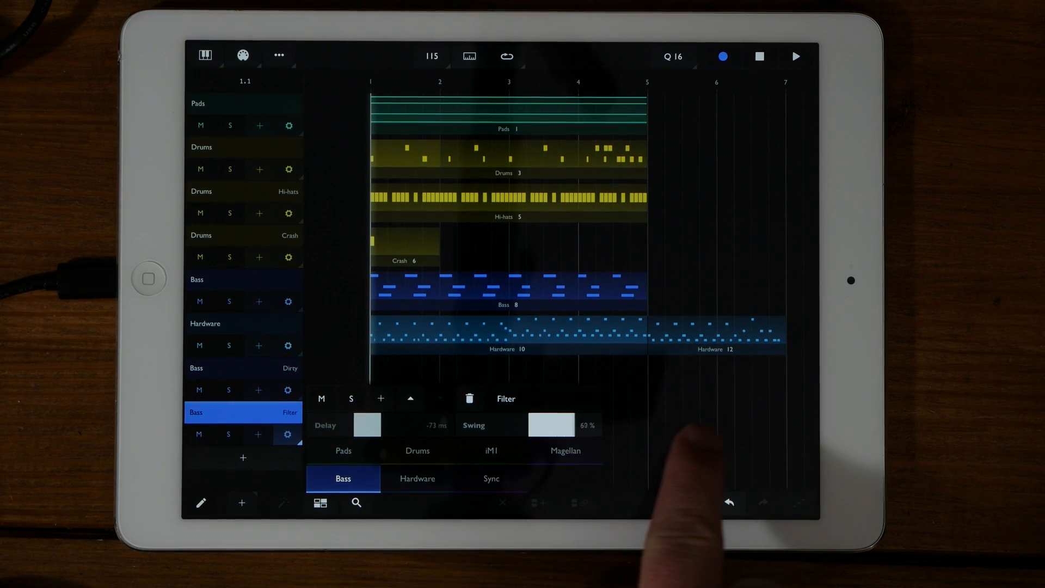
pyautogui.moveTo(567, 425); pyautogui.dragTo(533, 425)
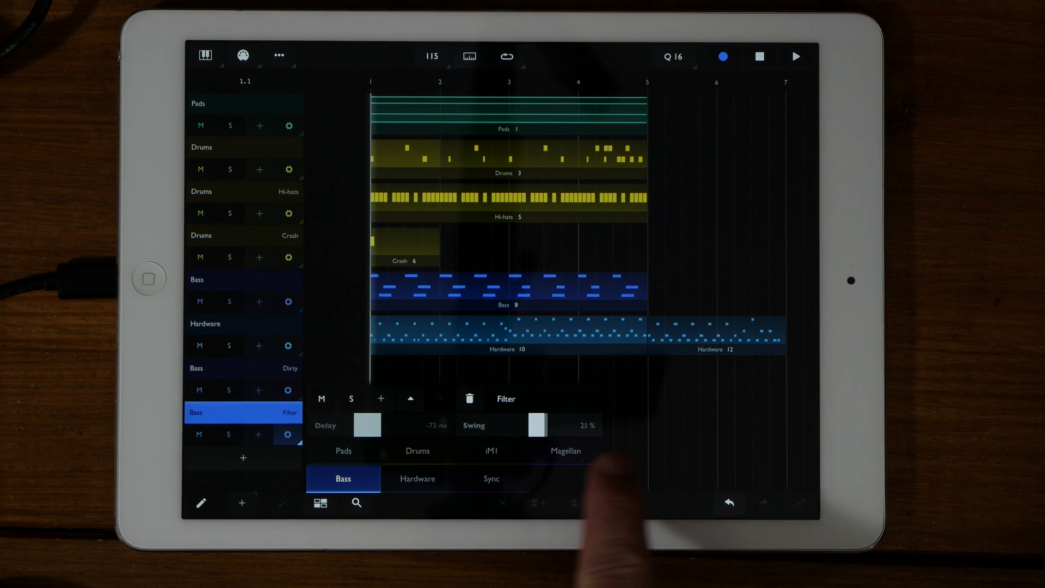
pyautogui.moveTo(536, 425); pyautogui.dragTo(532, 425)
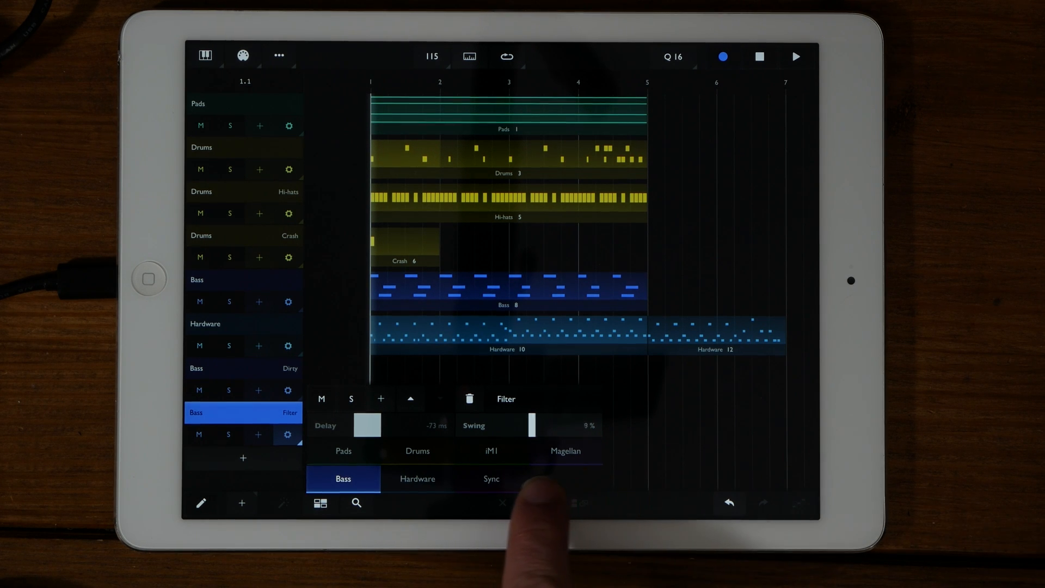
pyautogui.moveTo(549, 425); pyautogui.dragTo(518, 425)
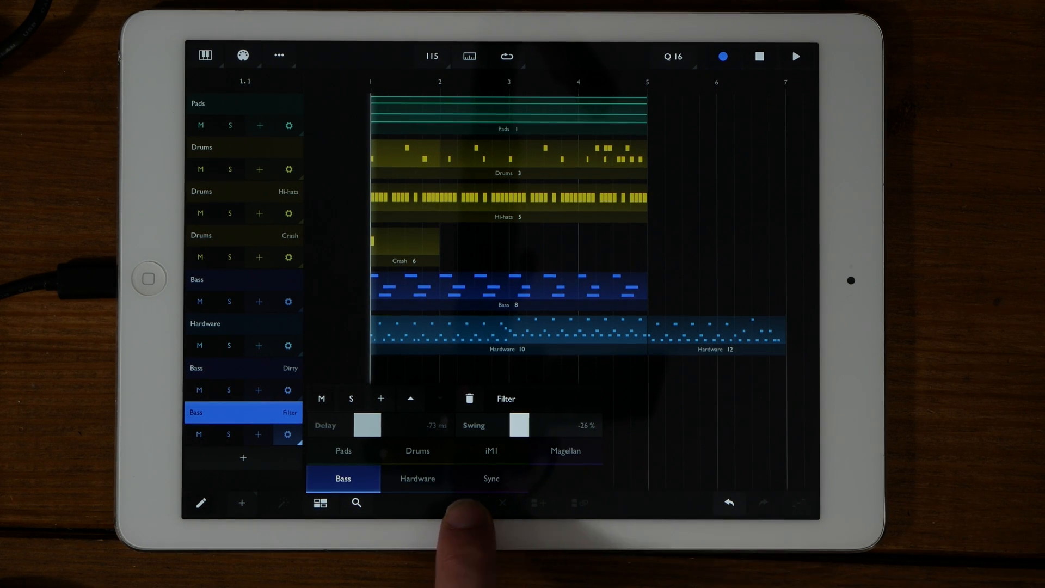
pyautogui.moveTo(366, 425); pyautogui.dragTo(381, 425)
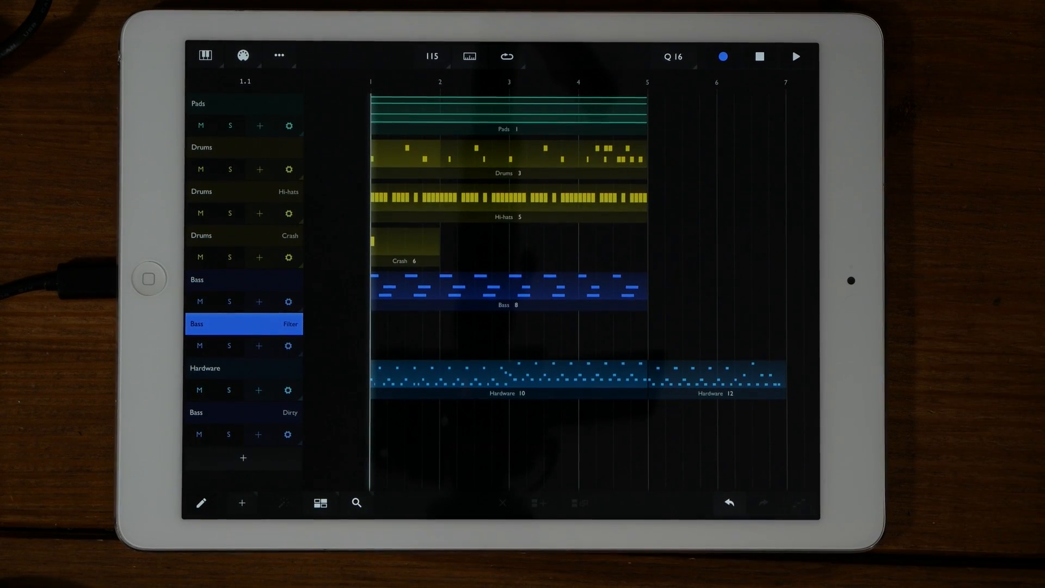
# - Select the Bass 8 part, then select all parts from the Select options
pyautogui.click(322, 507)
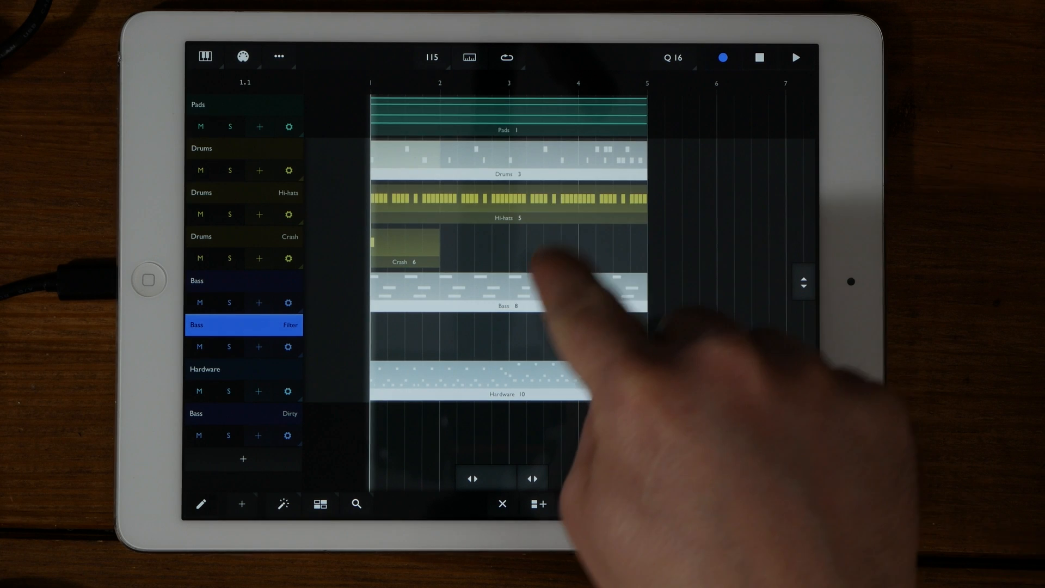
pyautogui.click(320, 504)
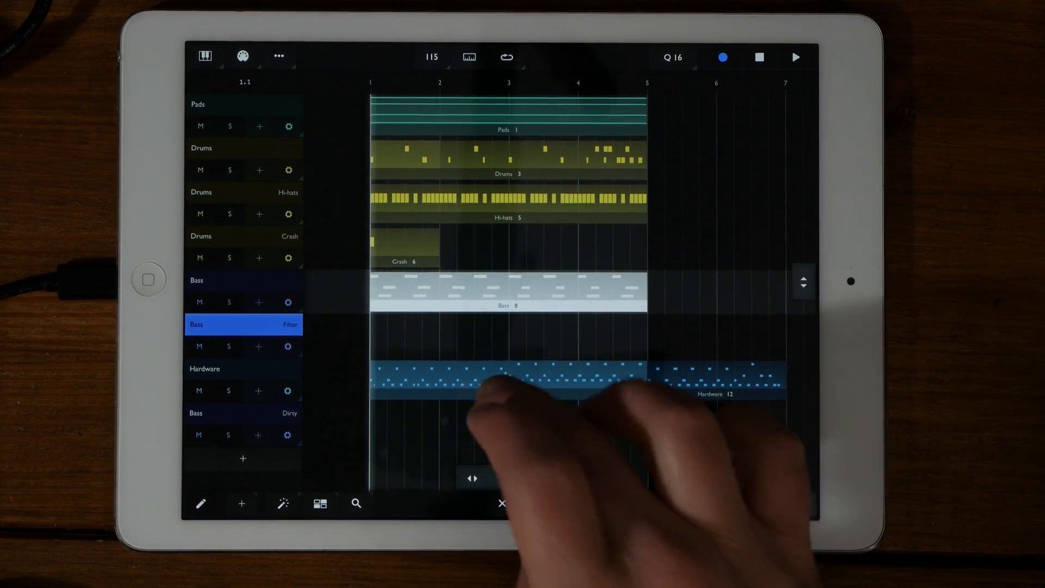
pyautogui.click(282, 503)
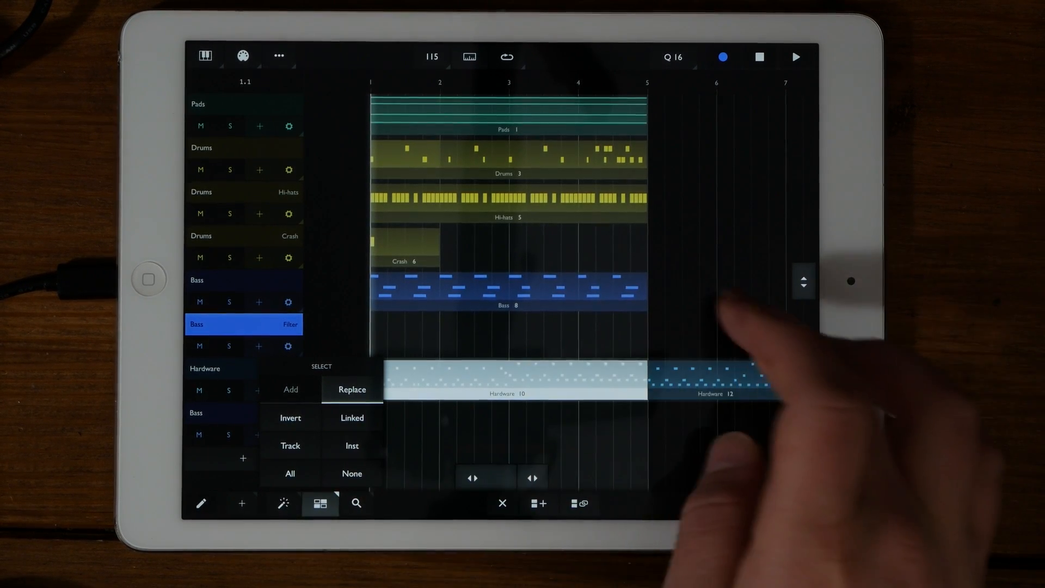
pyautogui.click(290, 446)
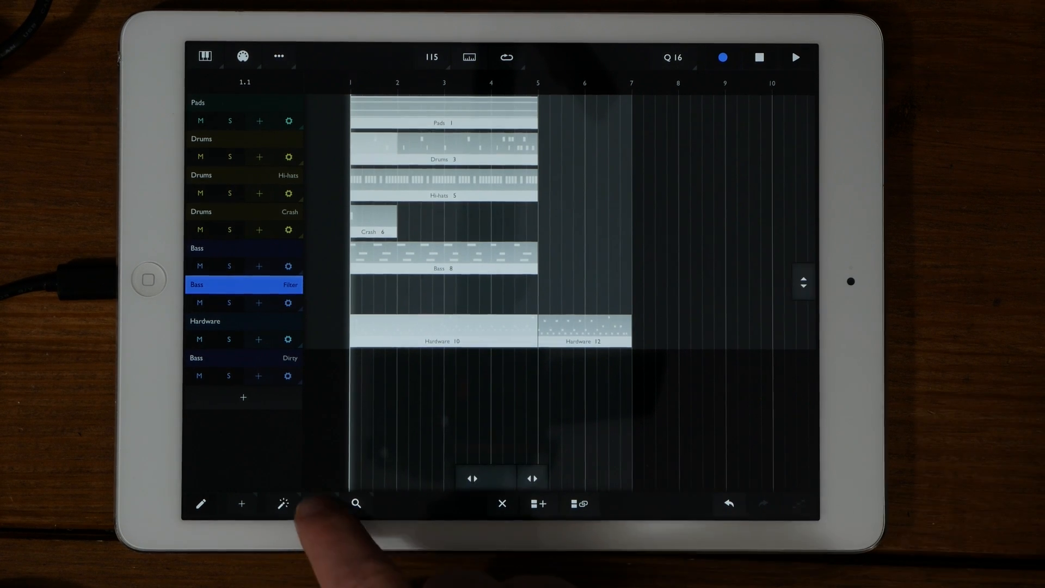
pyautogui.click(320, 503)
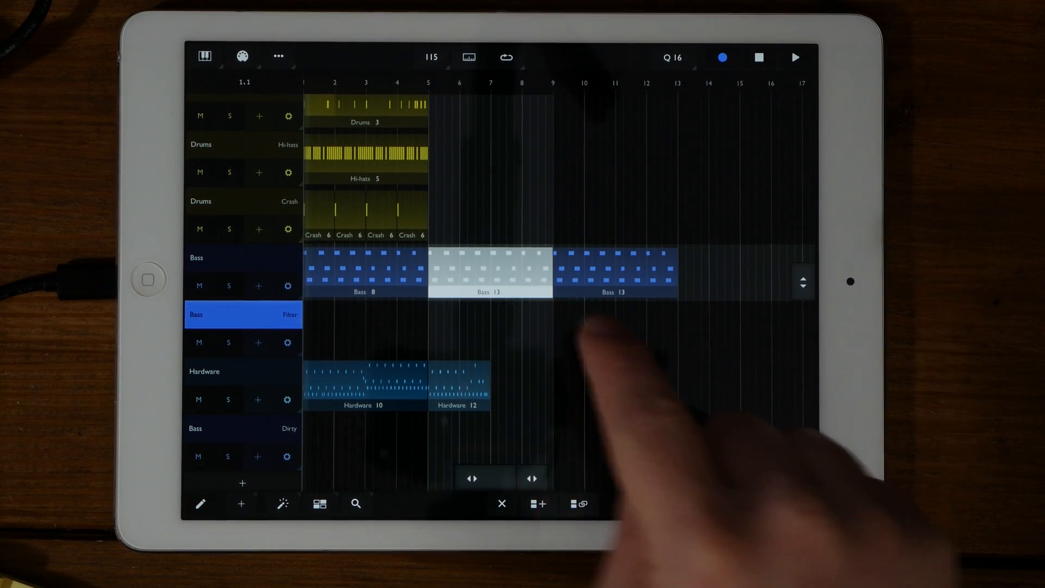
# - Repeat the Bass 8 part as Bass 13 copies out to bar 13
pyautogui.moveTo(490, 272); pyautogui.dragTo(613, 273)
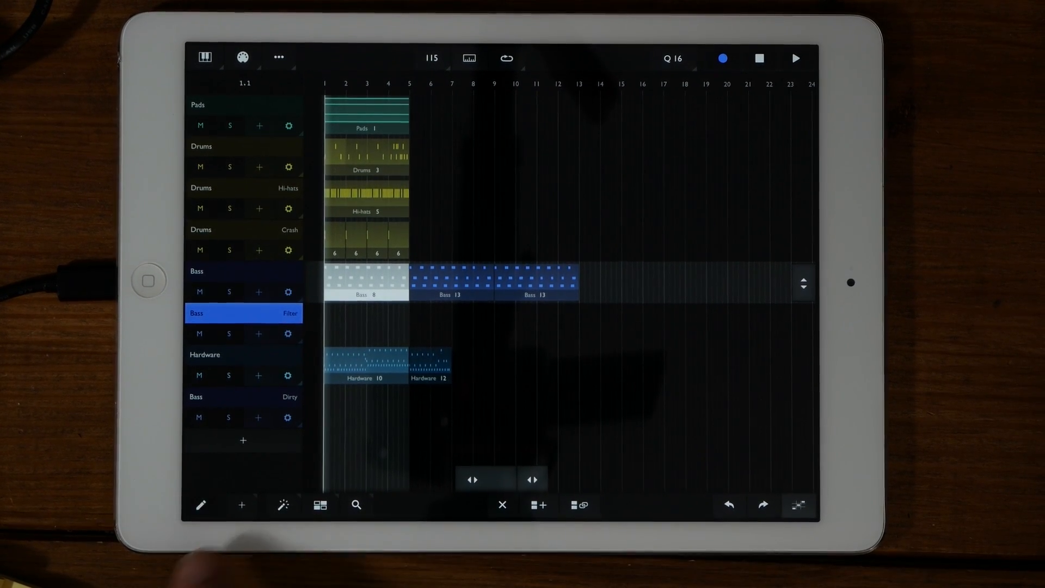
# - With the pencil tool, draw part Filter 14 over bars 1–5 on the Filter track
pyautogui.click(200, 504)
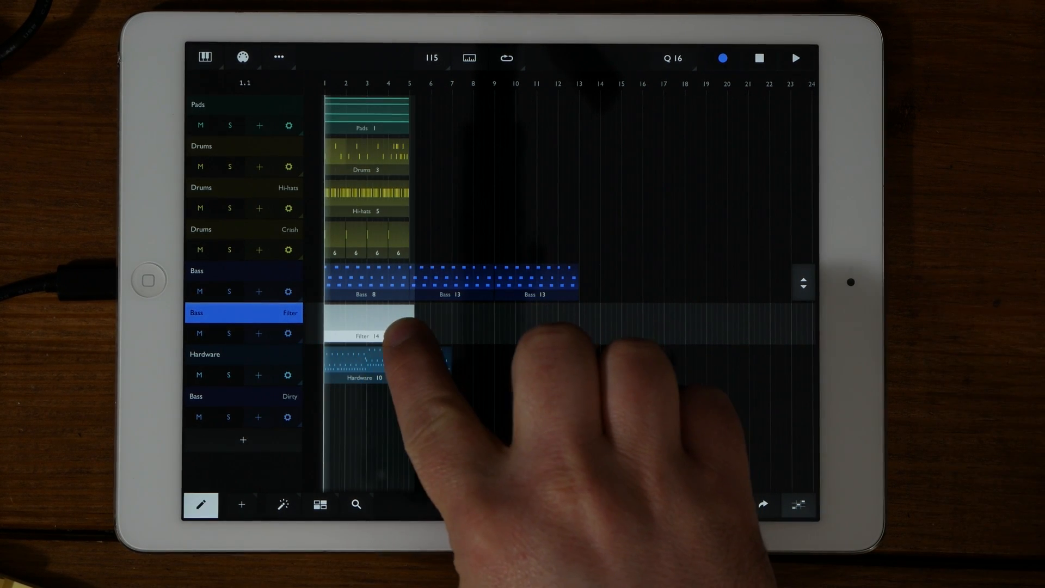
pyautogui.click(420, 366)
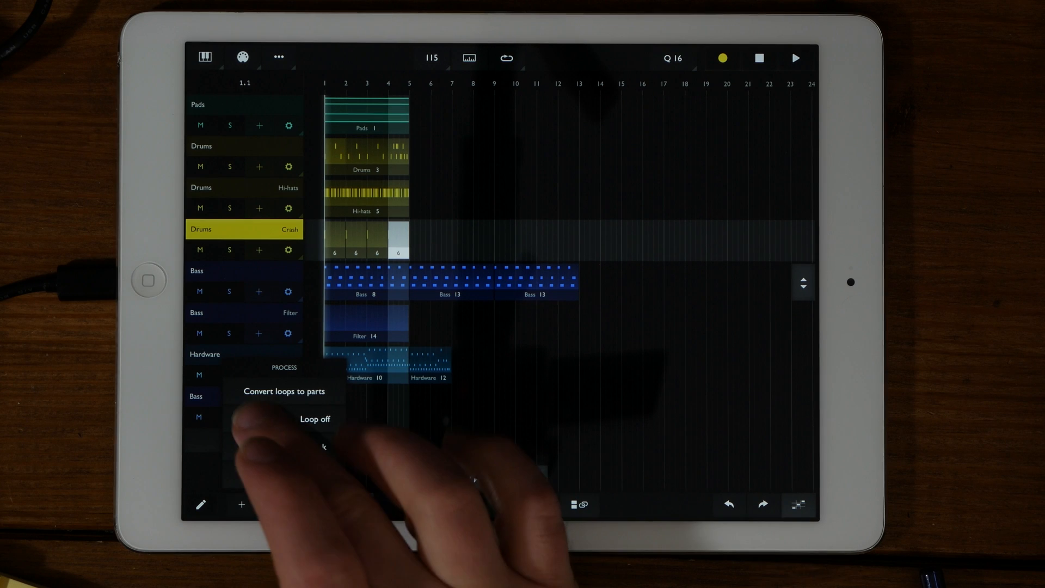
# - Convert the looped Crash part into separate parts running out to bar 24
pyautogui.click(315, 419)
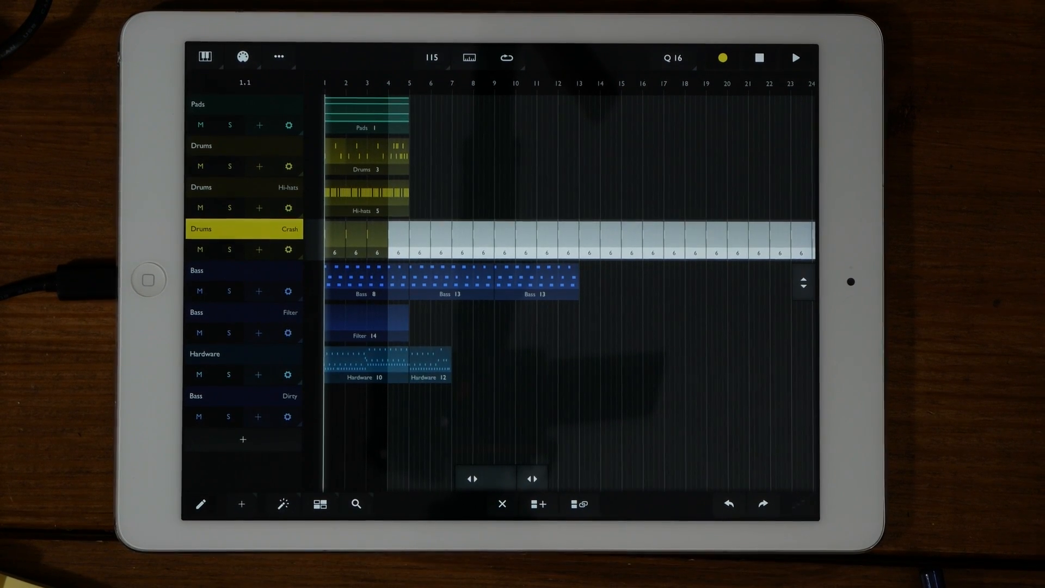
pyautogui.click(727, 505)
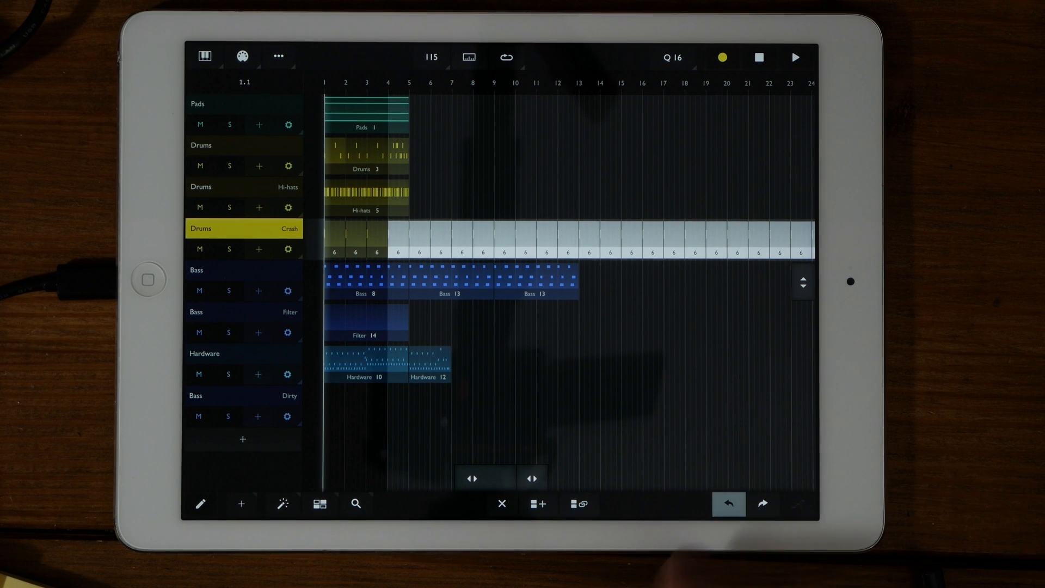
pyautogui.click(281, 503)
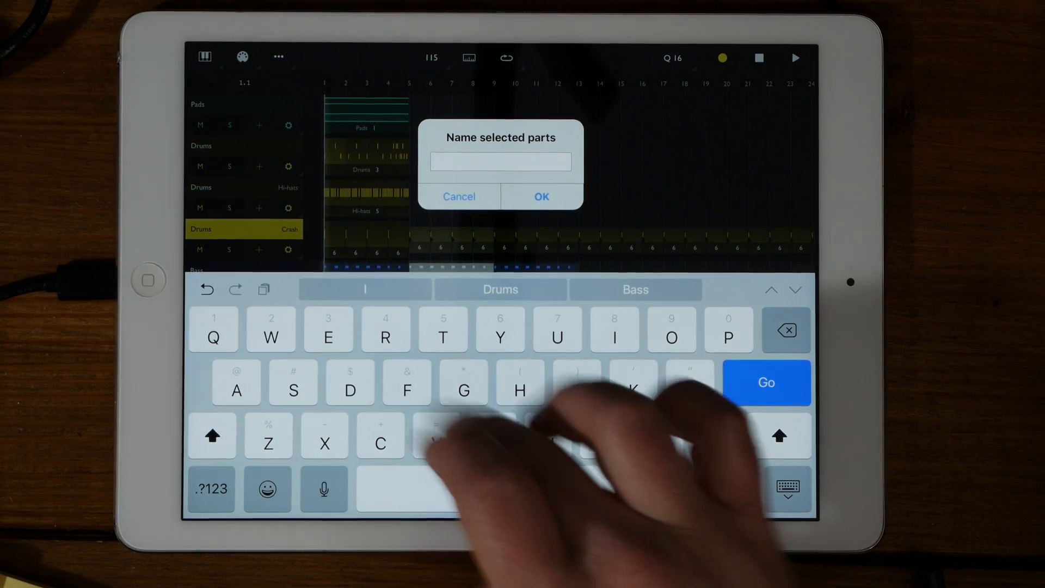
# - Name the two parts after Bass 8 'Breakdown', then try joining them and undo the join
pyautogui.write('Breakd')
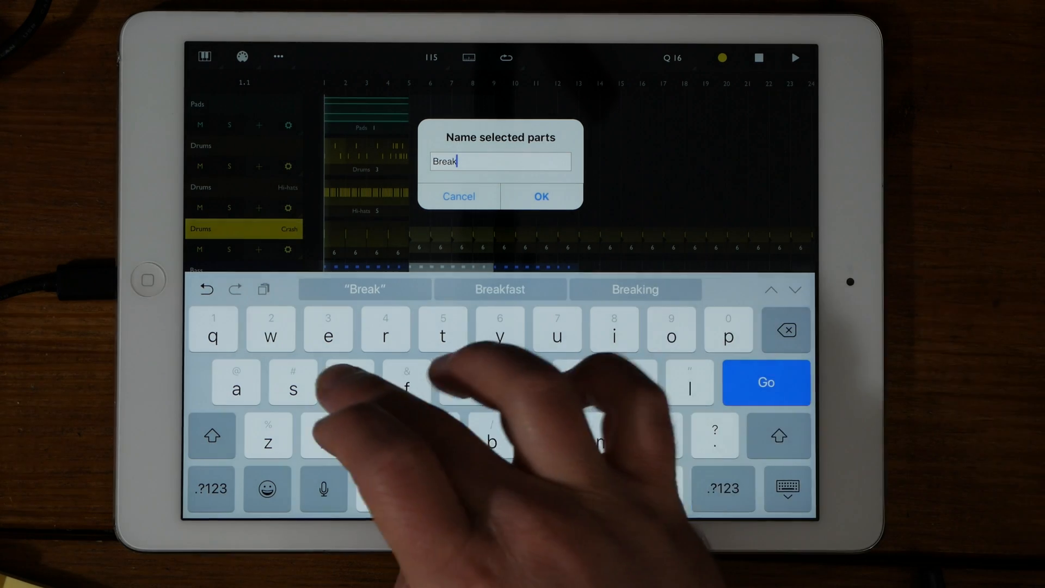
pyautogui.write('down')
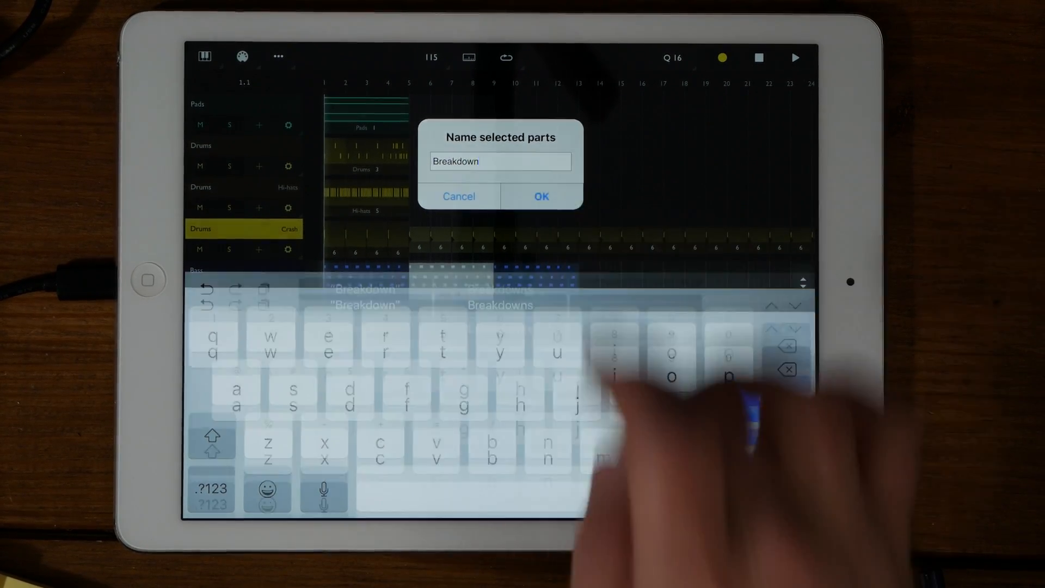
pyautogui.click(541, 196)
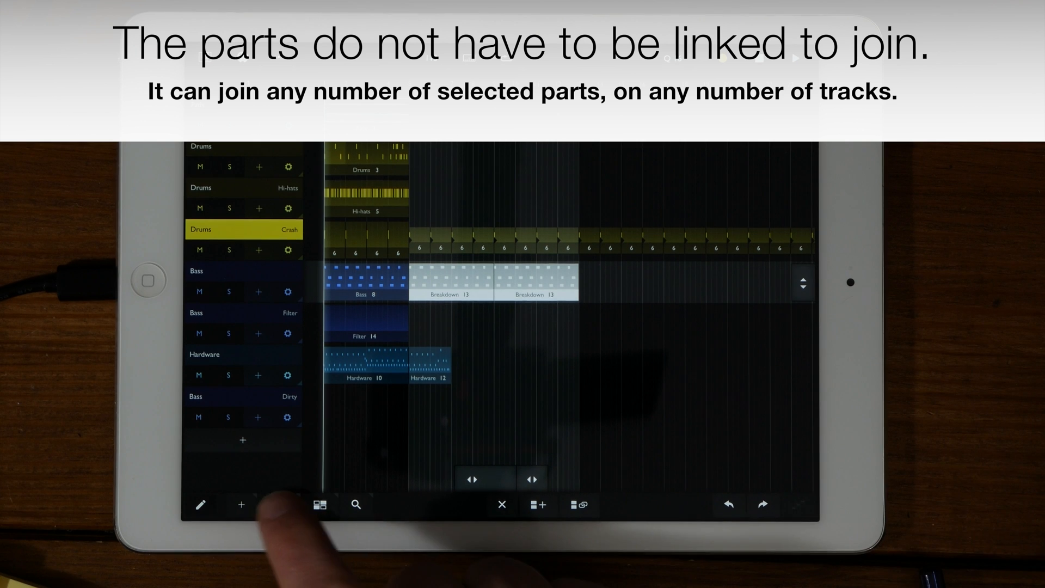
pyautogui.click(242, 504)
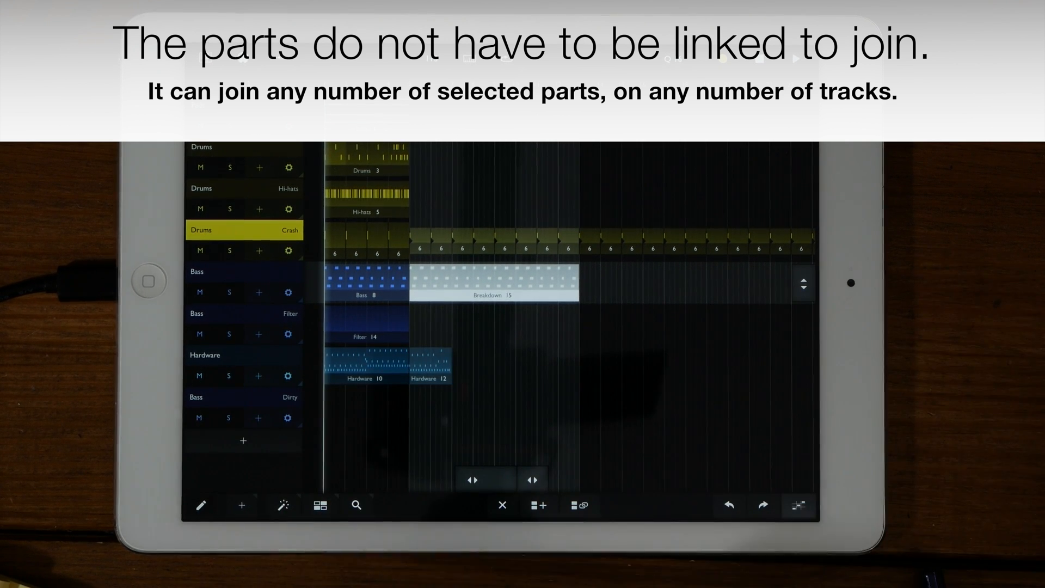
pyautogui.click(581, 505)
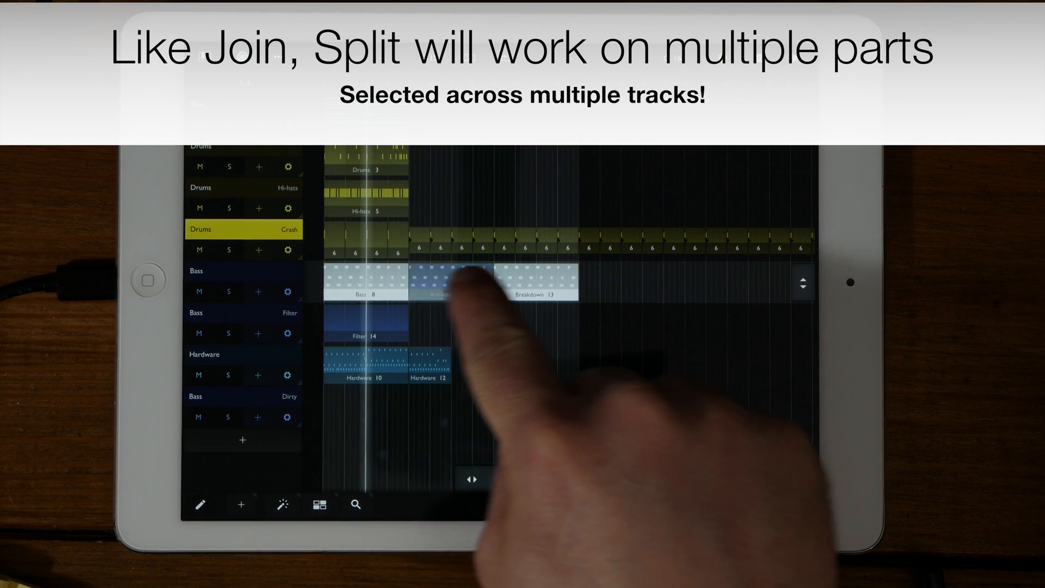
# - Split Bass 8 into Bass 15 and 16, unlink the Breakdown parts, and deselect
pyautogui.click(282, 505)
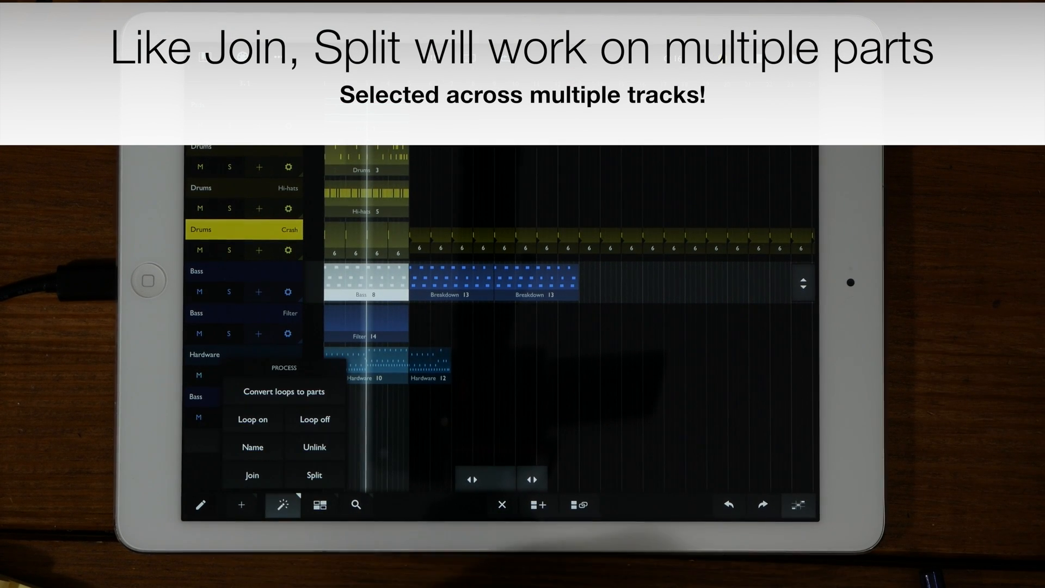
pyautogui.click(314, 475)
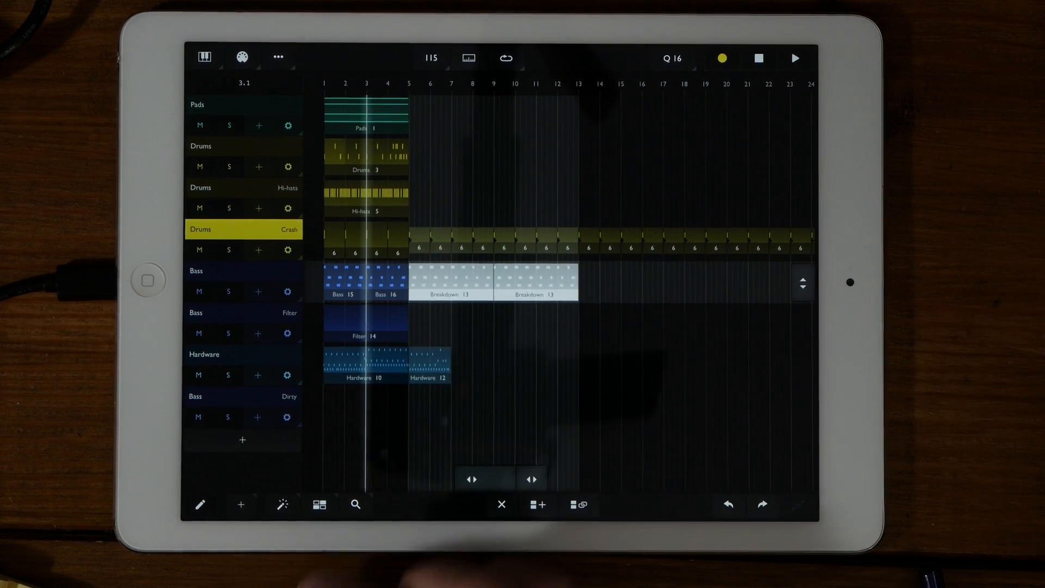
pyautogui.click(281, 505)
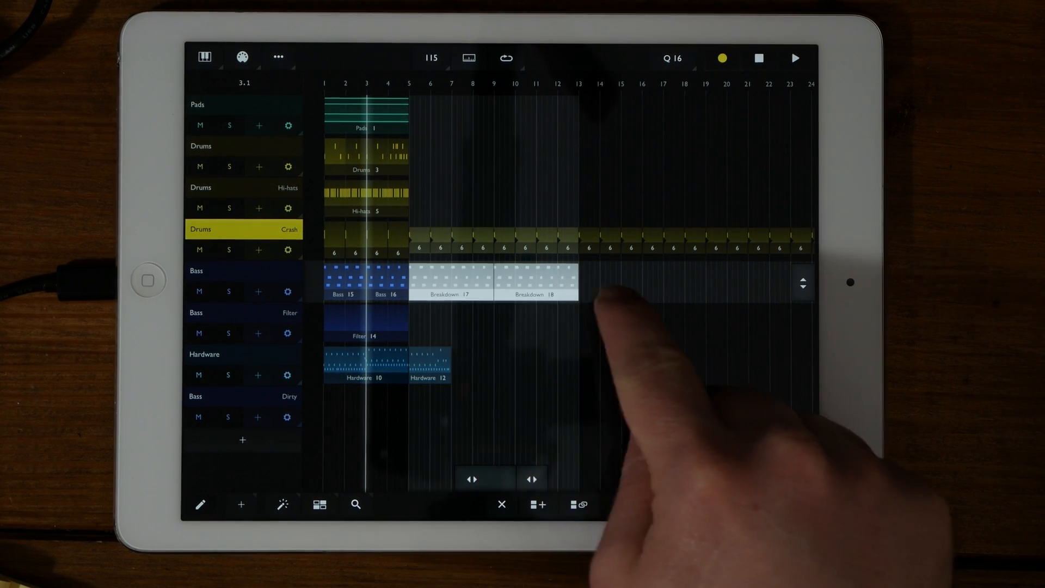
pyautogui.click(320, 504)
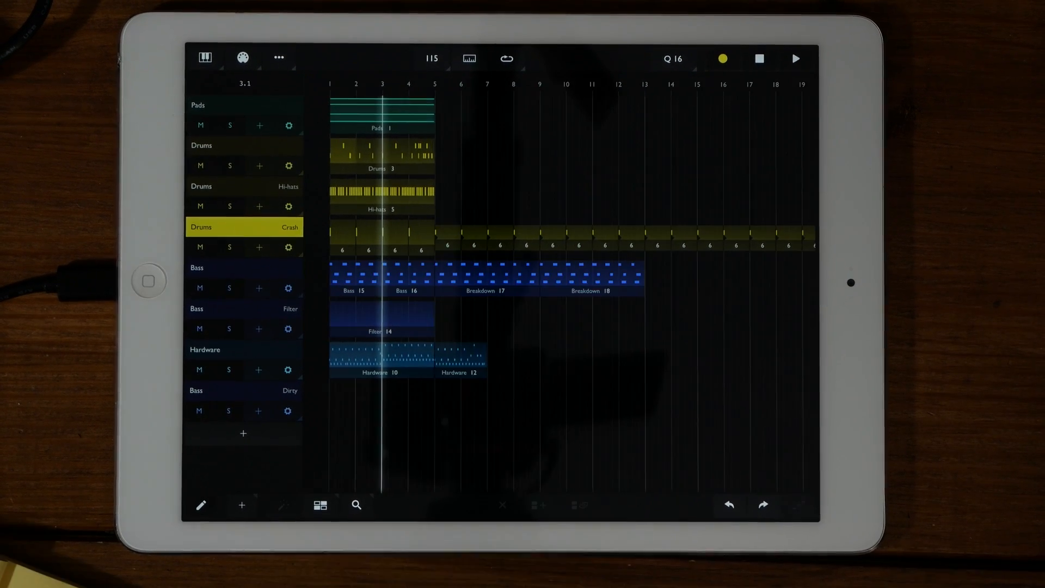
# - Set the tempo to 110 and loop playback over the selected opening four bars
pyautogui.click(431, 58)
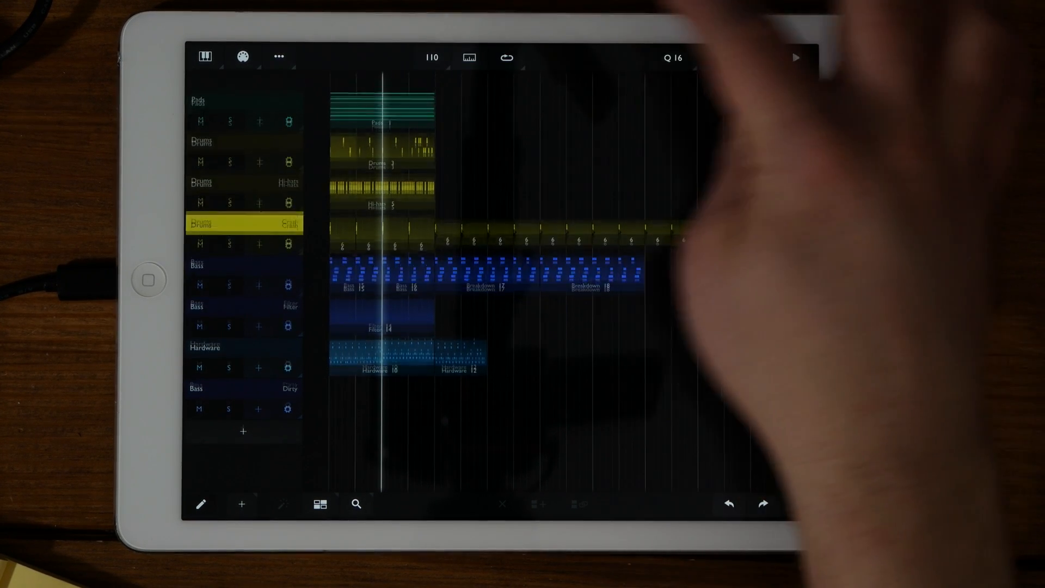
pyautogui.click(796, 57)
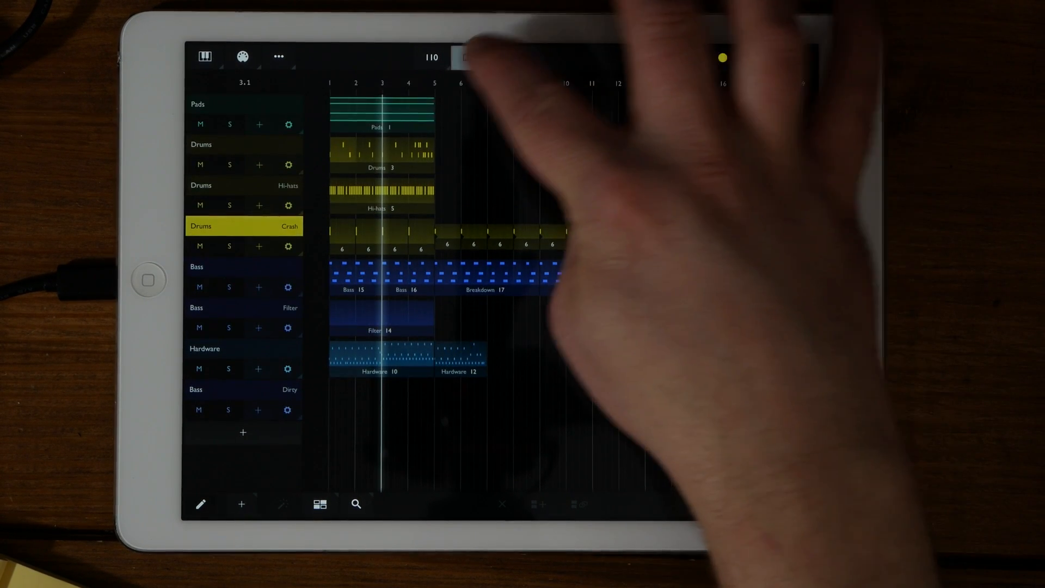
pyautogui.click(507, 56)
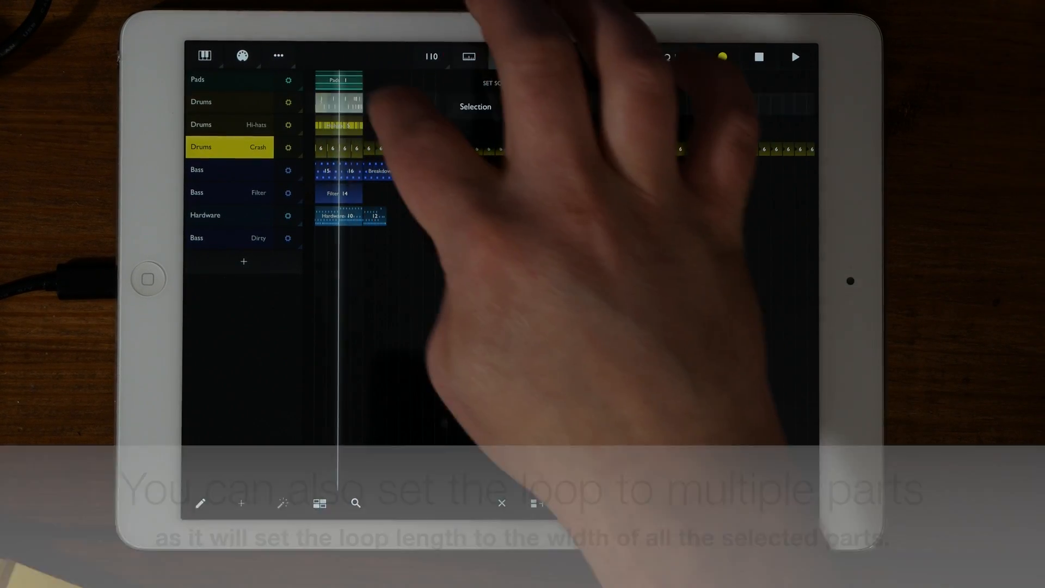
pyautogui.click(506, 57)
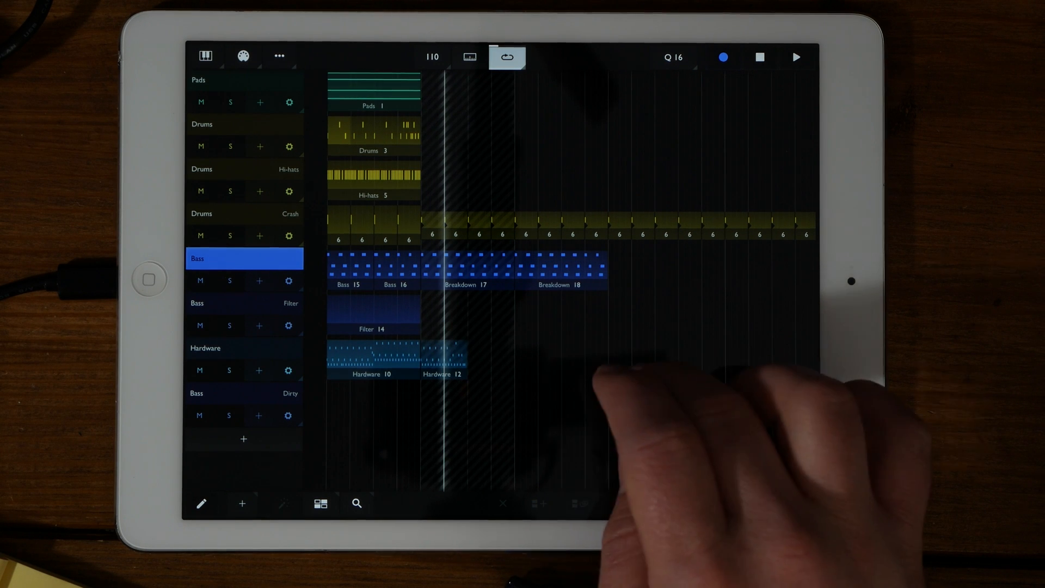
pyautogui.click(795, 57)
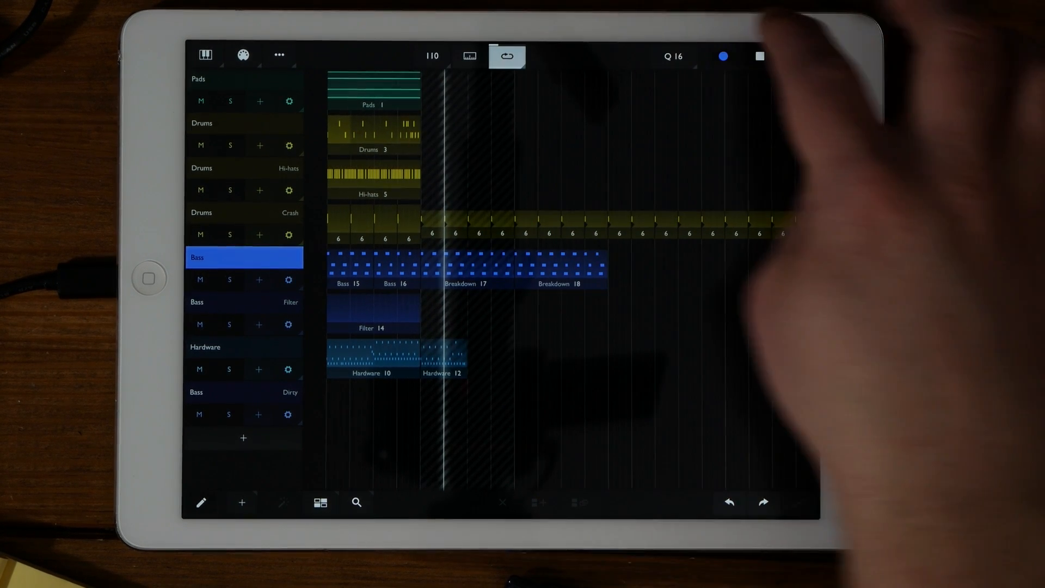
pyautogui.click(673, 57)
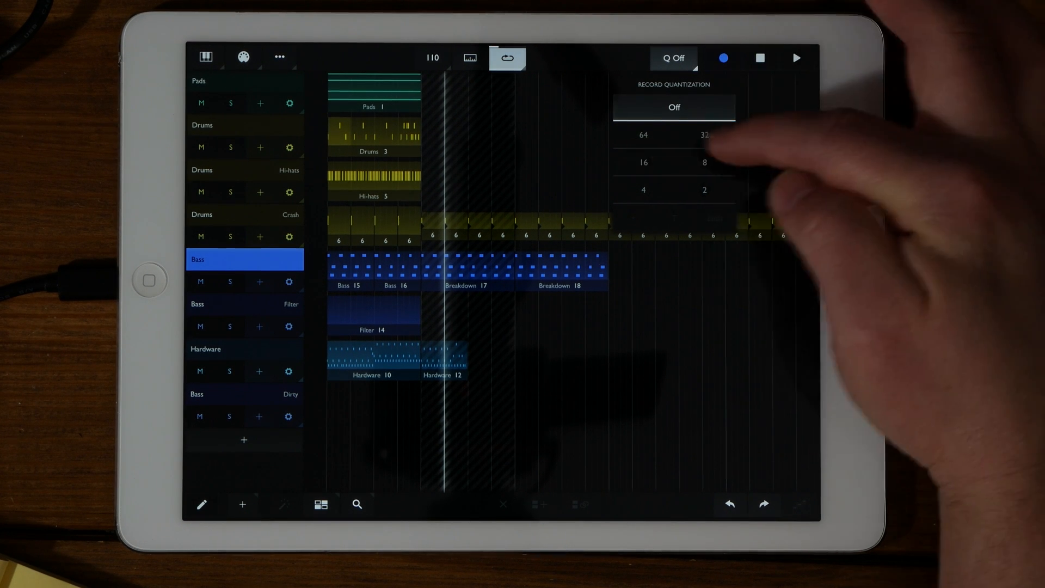
pyautogui.click(642, 162)
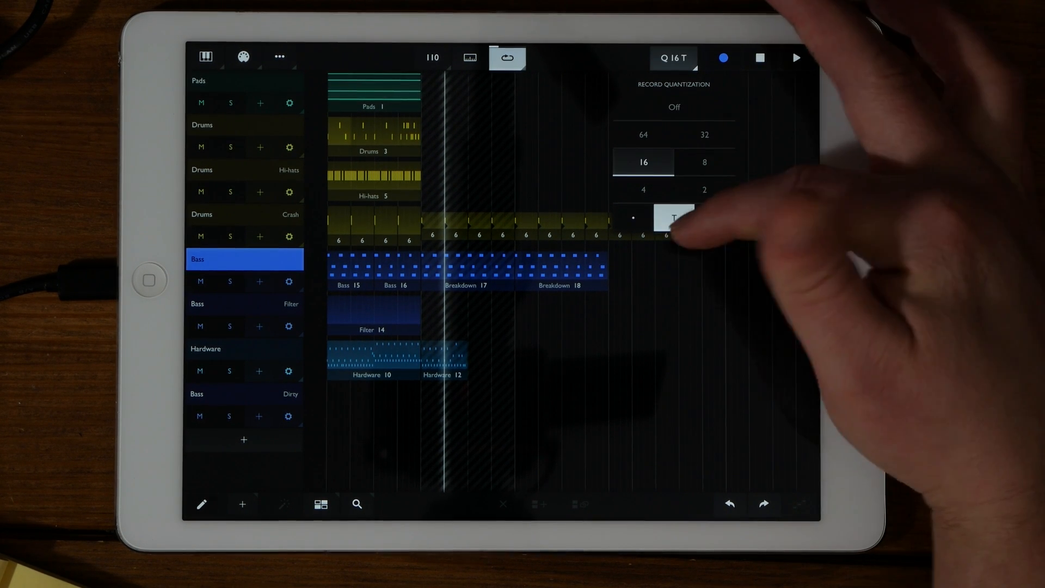
pyautogui.click(673, 218)
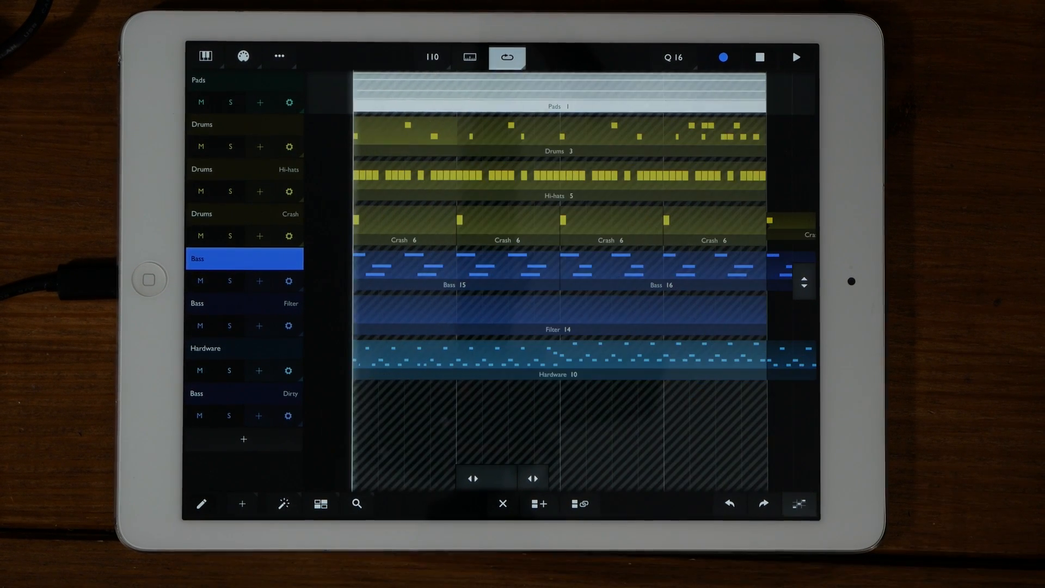
pyautogui.click(357, 503)
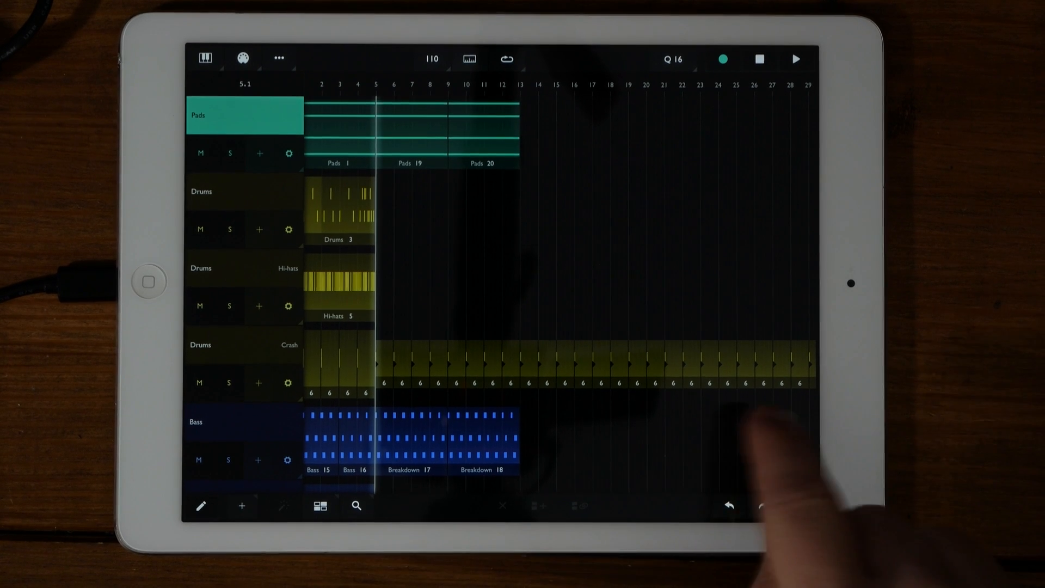
# - Add a program change event to the Pads track and confirm its program number
pyautogui.click(241, 506)
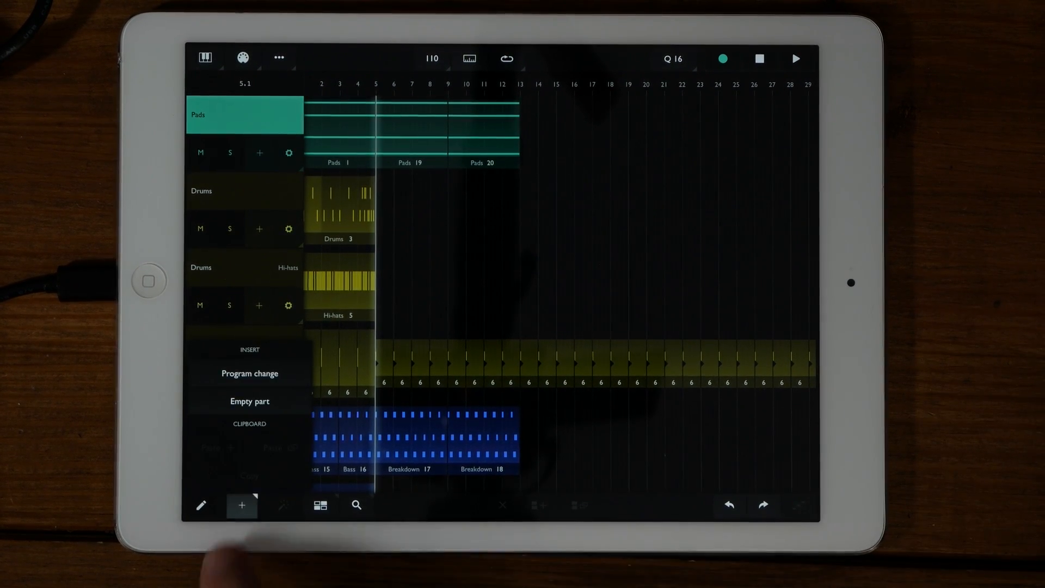
pyautogui.click(250, 372)
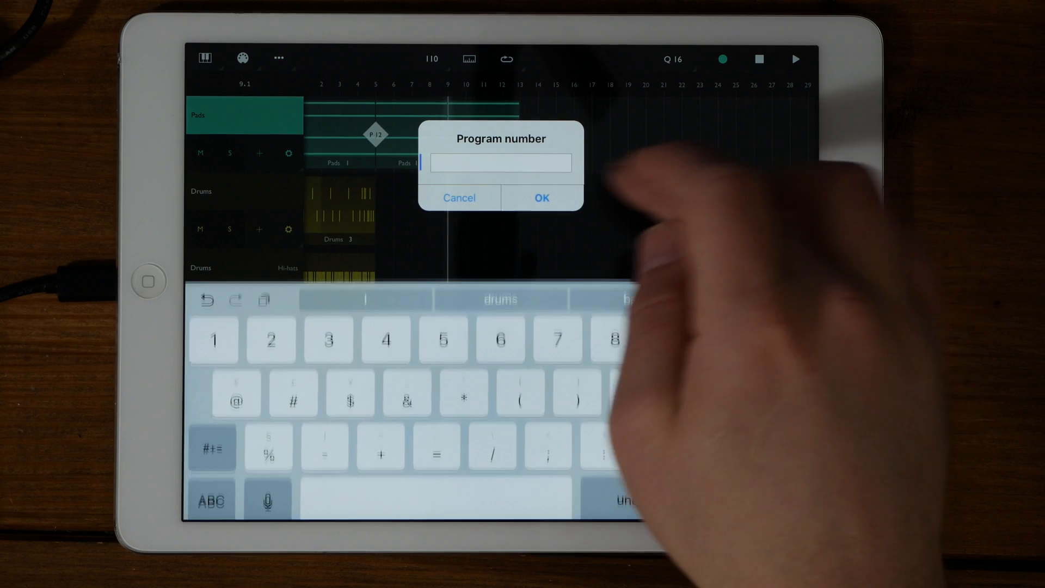
pyautogui.click(540, 197)
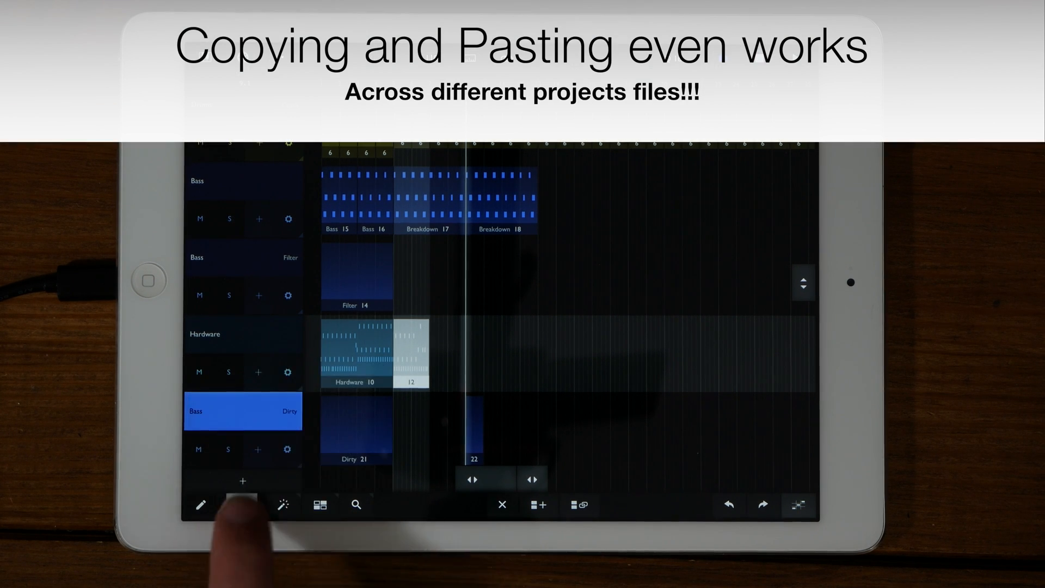
# - Paste the copied part onto the Dirty Bass track beside Dirty 21
pyautogui.click(242, 505)
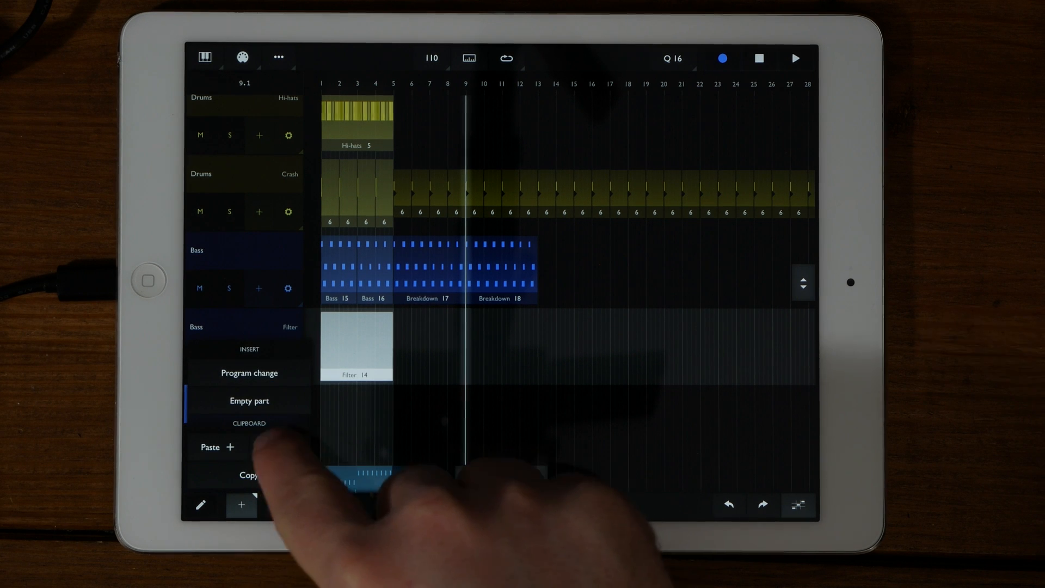
# - Paste Filter 14 onto a new Bass track named Filter below the original
pyautogui.click(249, 401)
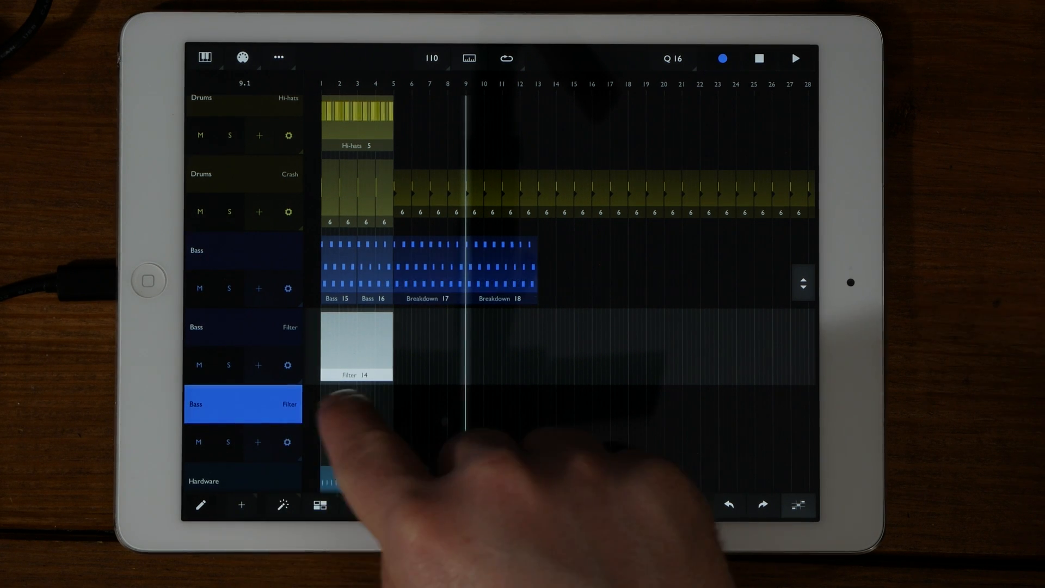